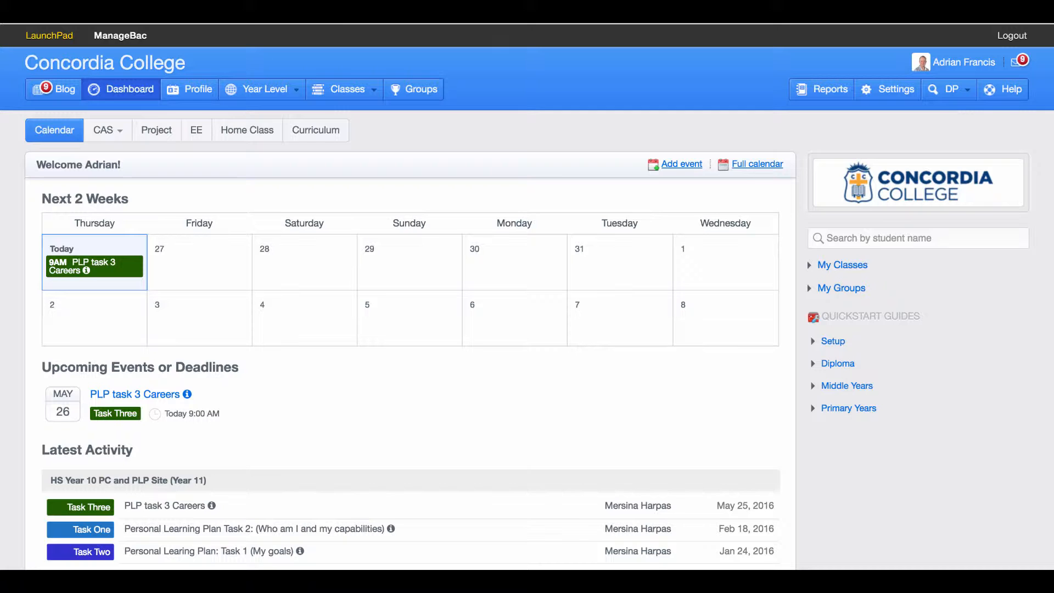
- Open the Year 12 class 12MCN02 from Classes and show its assignments page
{"action": "left_click", "coordinate": [344, 89]}
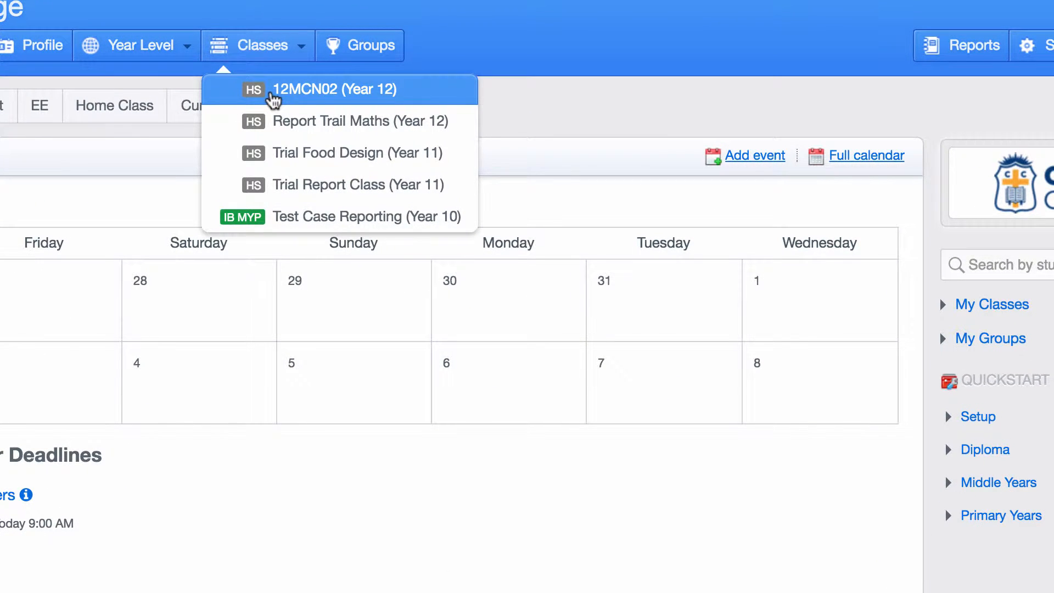
{"action": "left_click", "coordinate": [325, 89]}
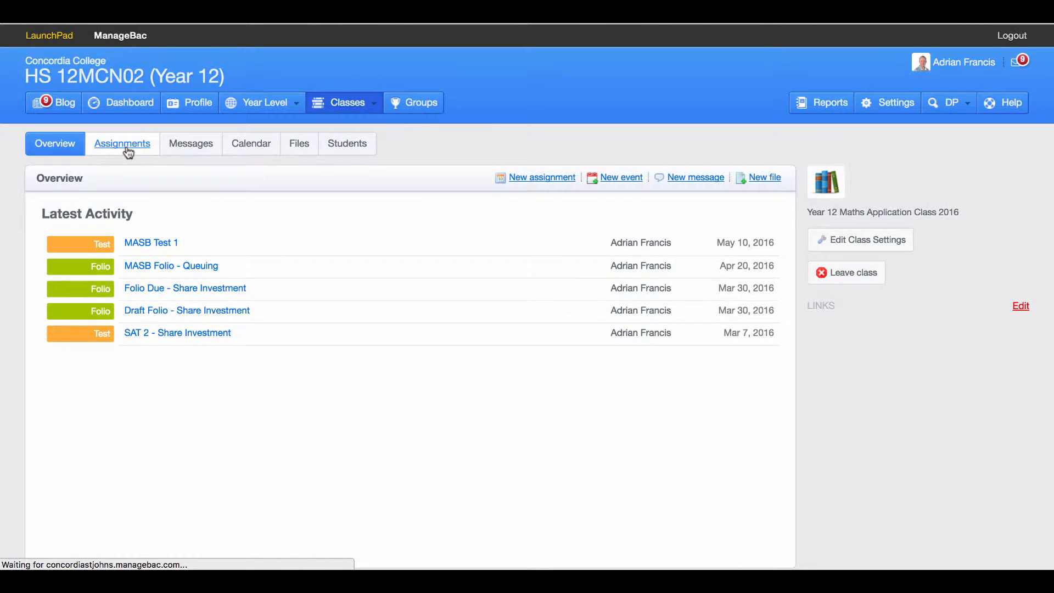
{"action": "left_click", "coordinate": [122, 143]}
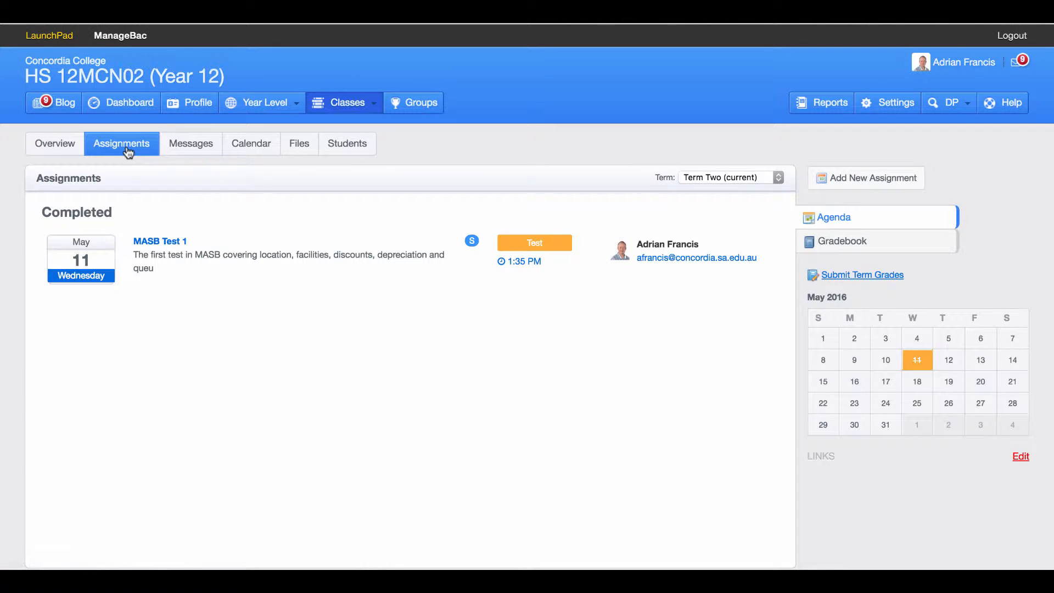
{"action": "mouse_move", "coordinate": [233, 127]}
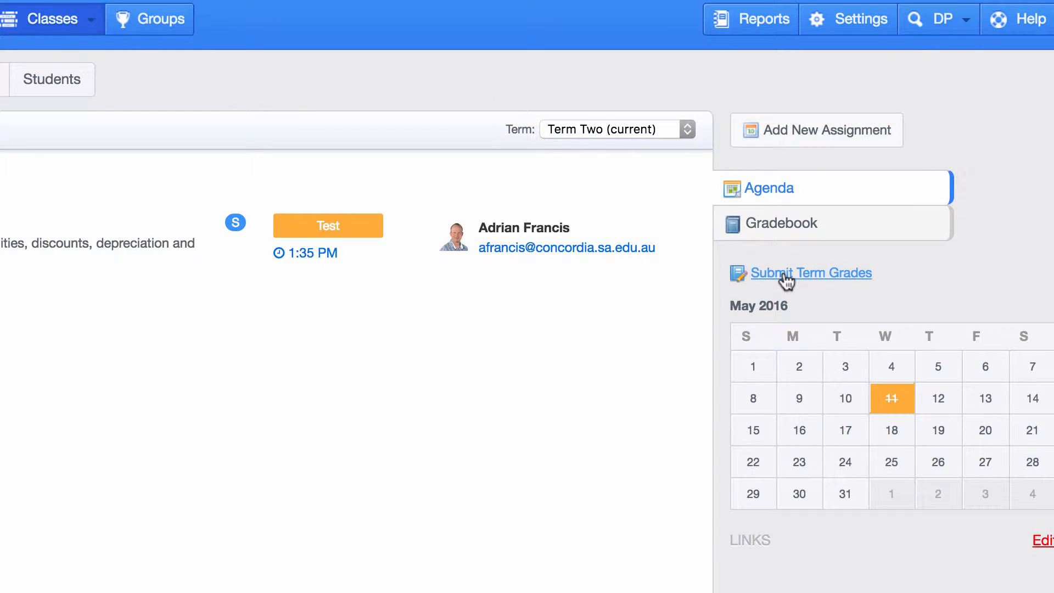
- Open the Submit Term Grades view for Term Two and review the student list
{"action": "left_click", "coordinate": [781, 223]}
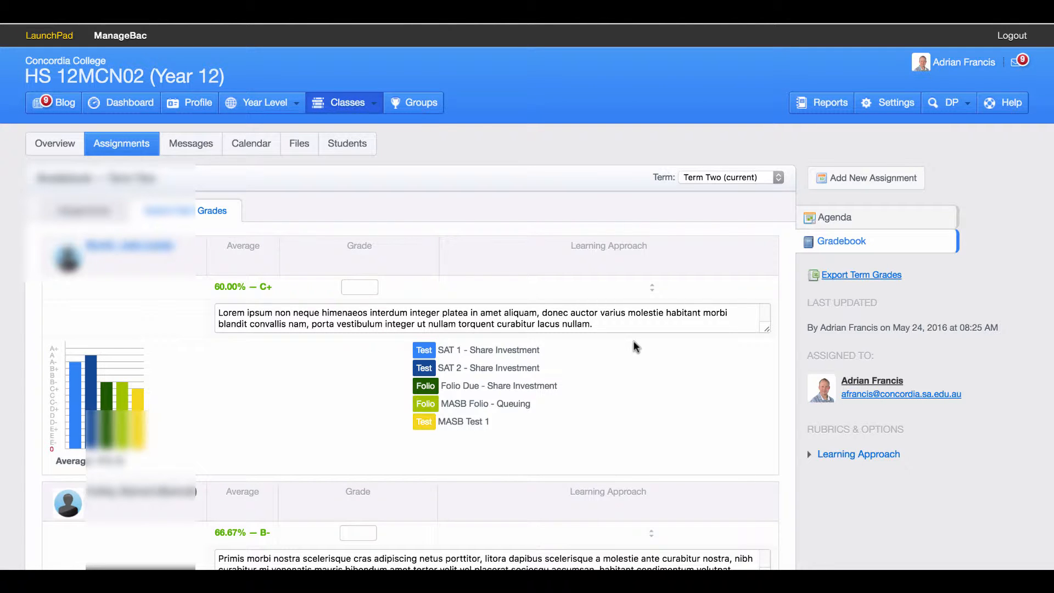
{"action": "mouse_move", "coordinate": [643, 385]}
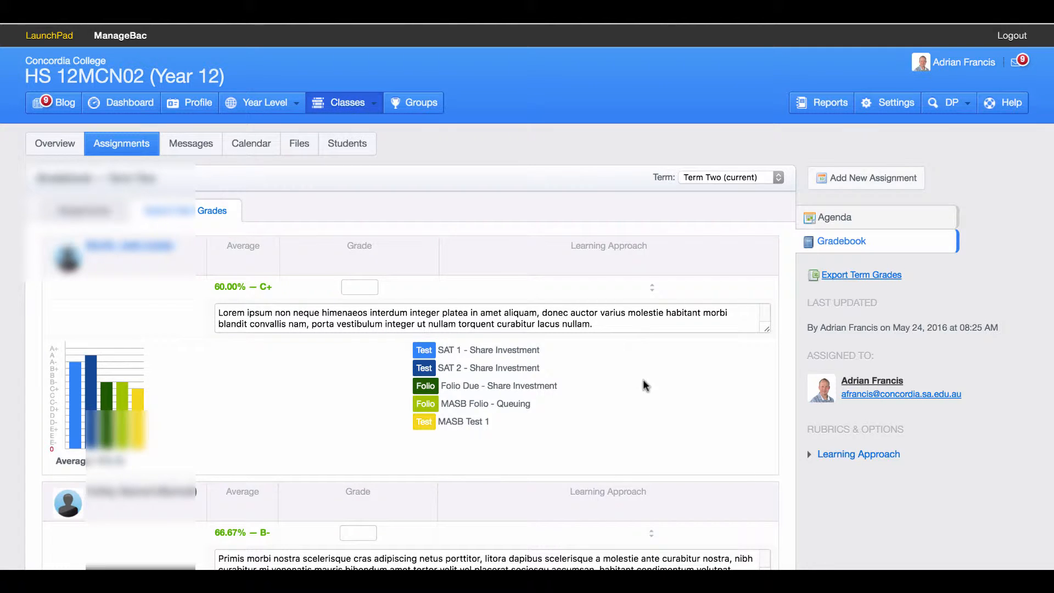
{"action": "scroll", "scroll_direction": "down", "scroll_amount": 3}
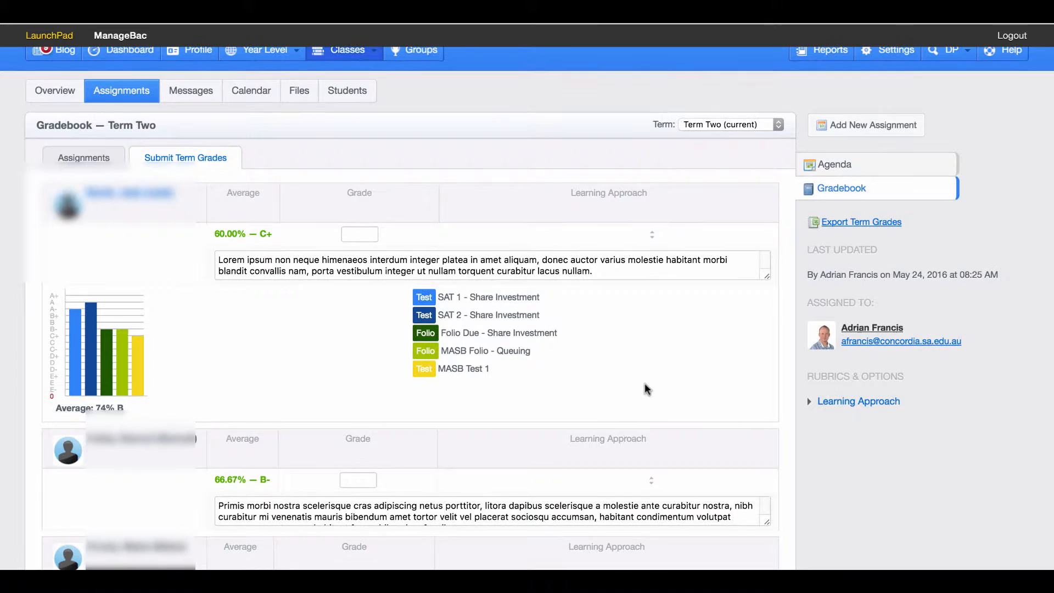
{"action": "scroll", "scroll_direction": "up", "scroll_amount": 3}
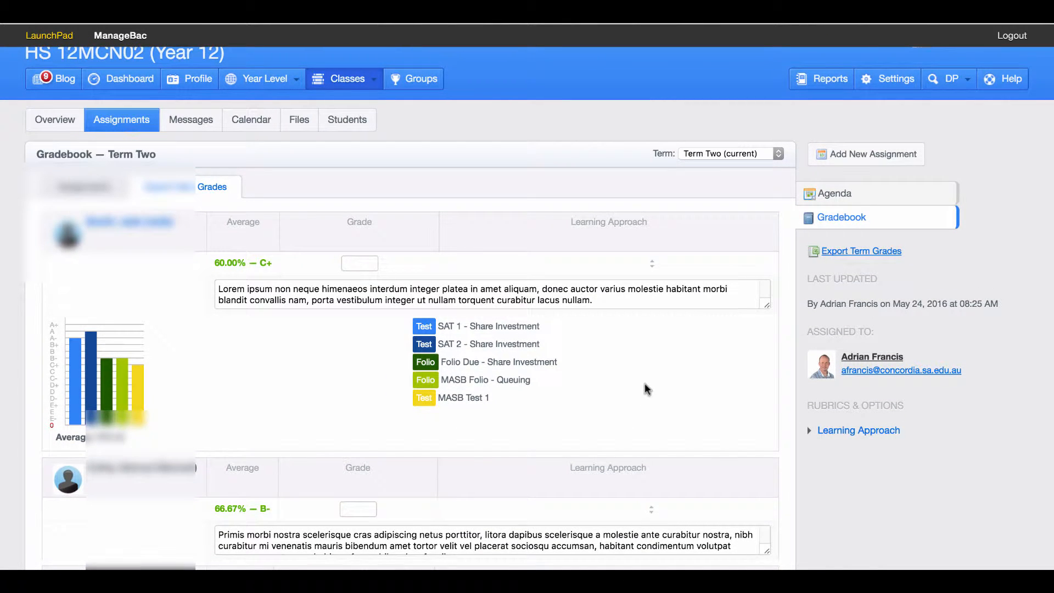
{"action": "scroll", "scroll_direction": "up", "scroll_amount": 3}
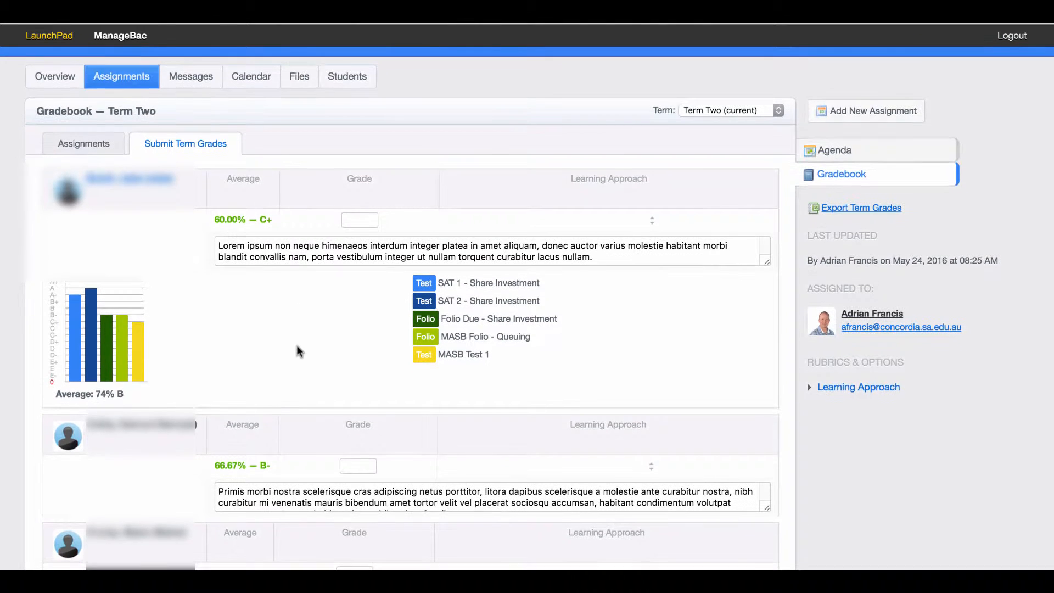
{"action": "mouse_move", "coordinate": [552, 237]}
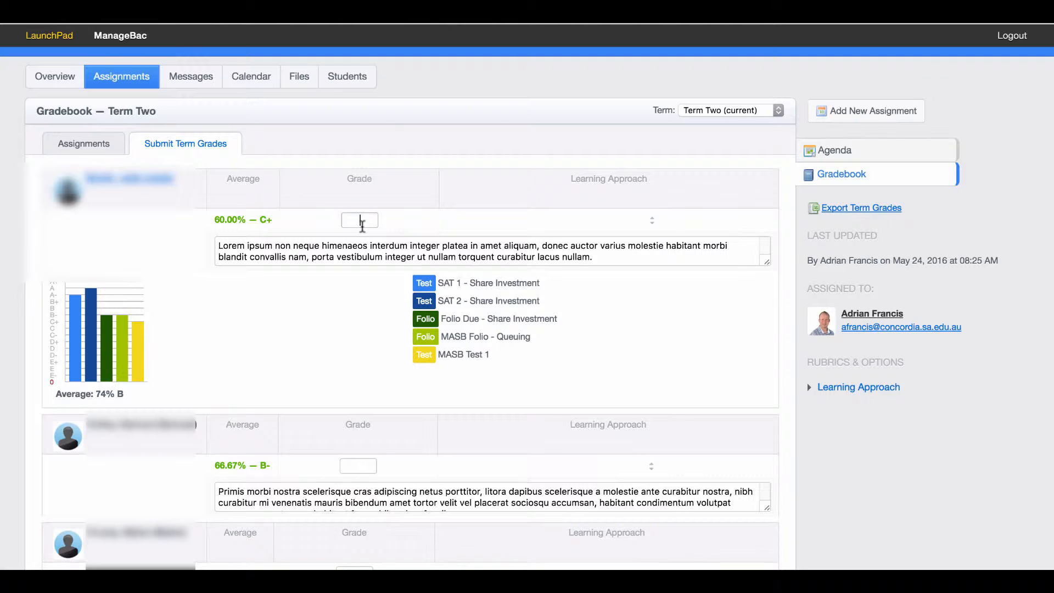
{"action": "mouse_move", "coordinate": [82, 367]}
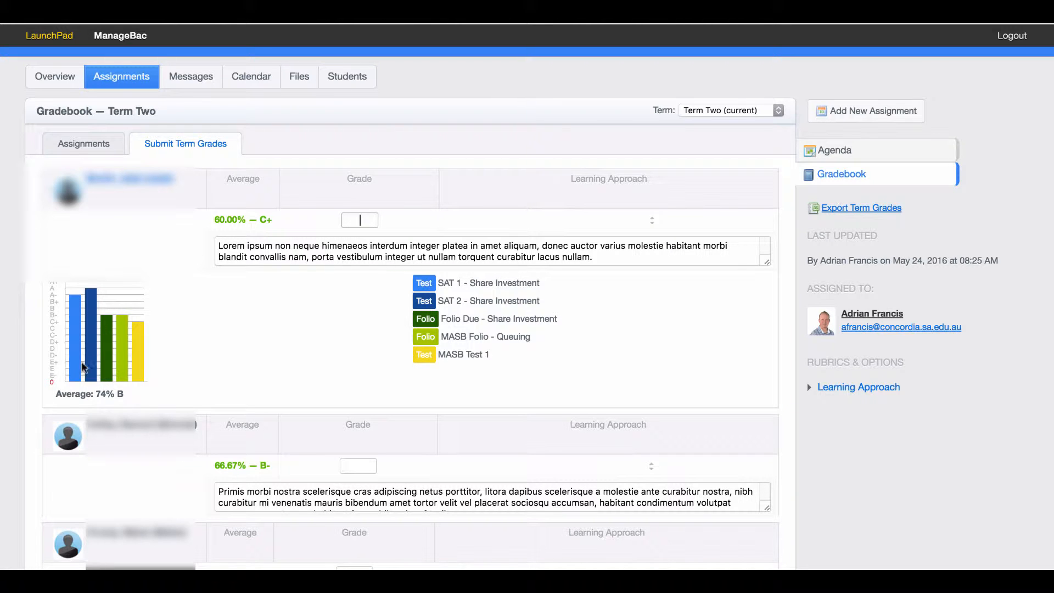
{"action": "mouse_move", "coordinate": [249, 240]}
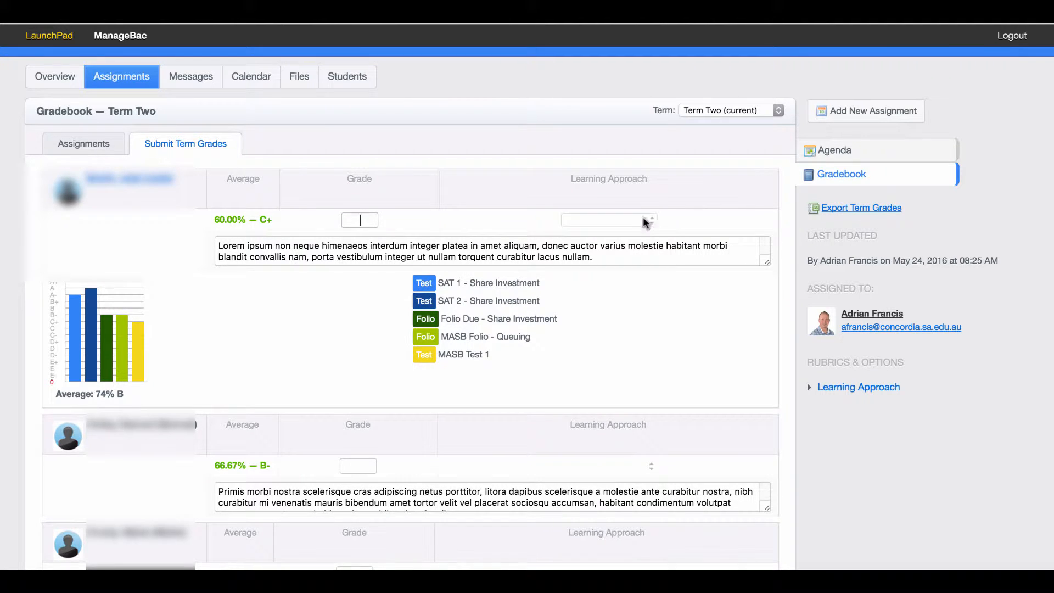
- Give the first student a Very good learning approach and a term grade of B
{"action": "left_click", "coordinate": [608, 221]}
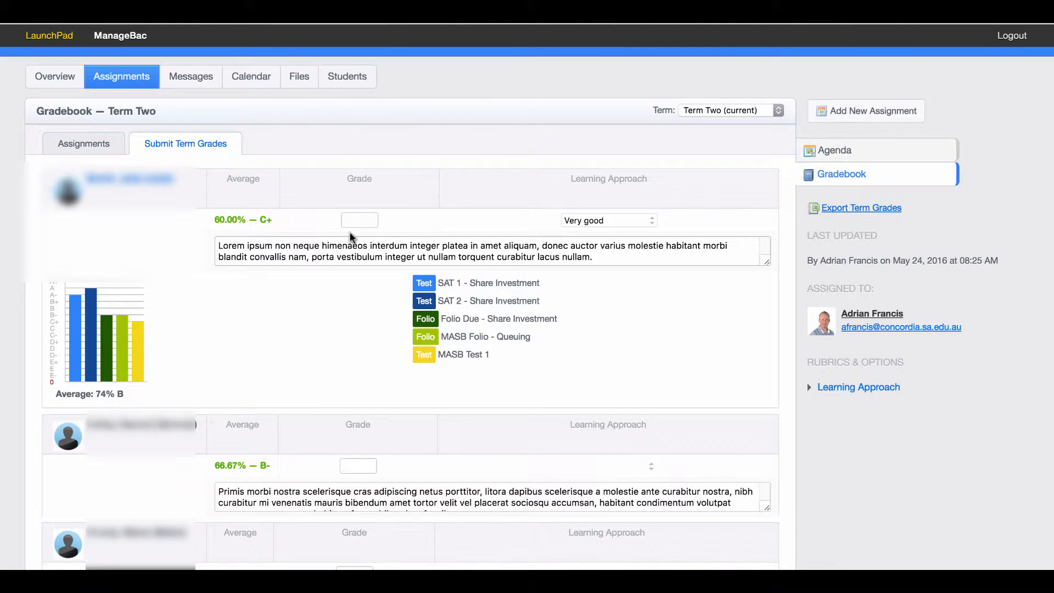
{"action": "type", "text": "B"}
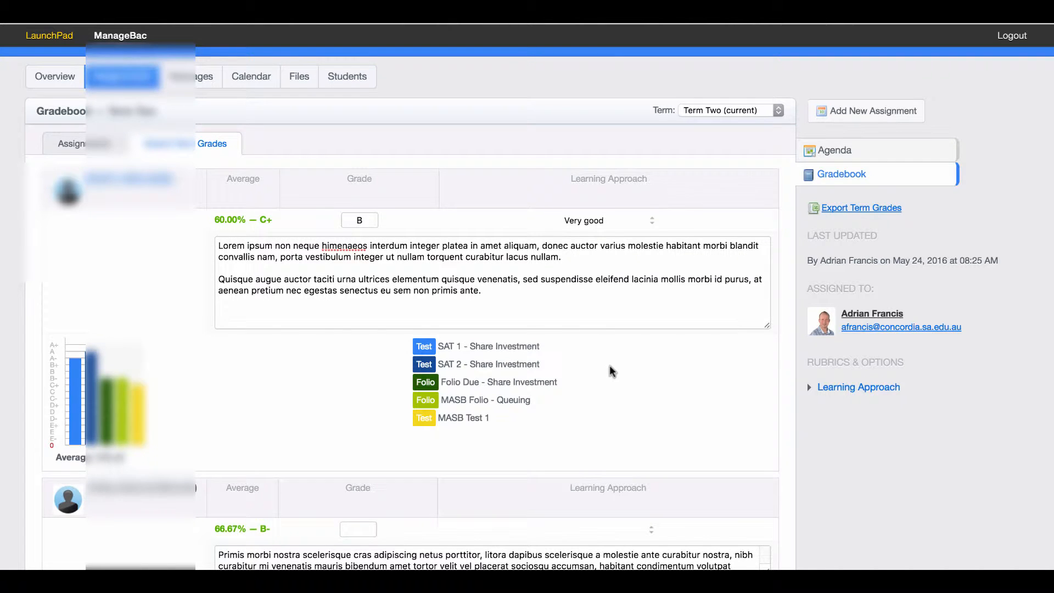
{"action": "scroll", "scroll_direction": "down", "scroll_amount": 3}
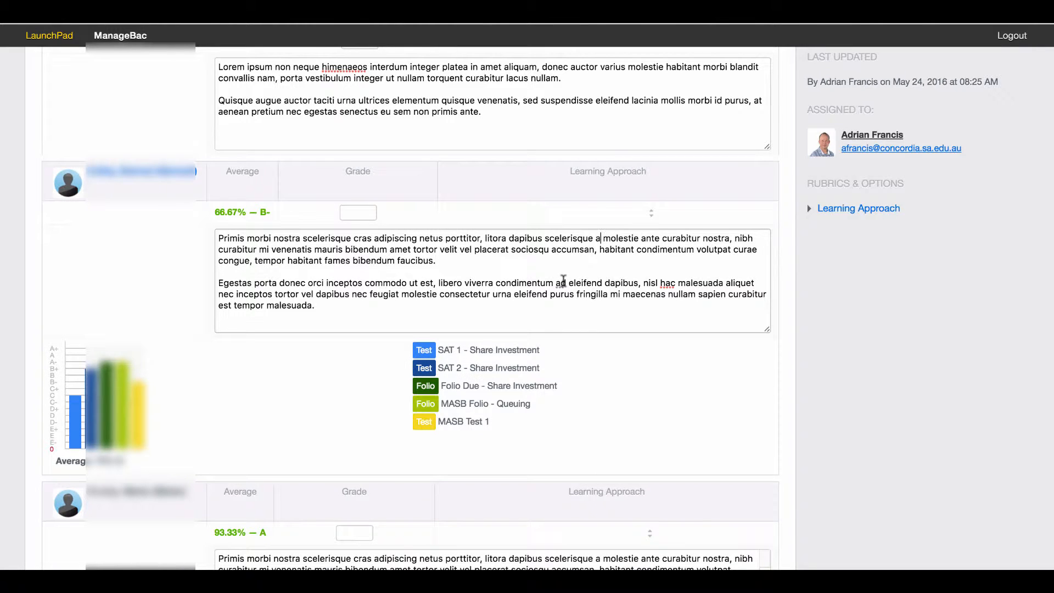
{"action": "scroll", "scroll_direction": "up", "scroll_amount": 3}
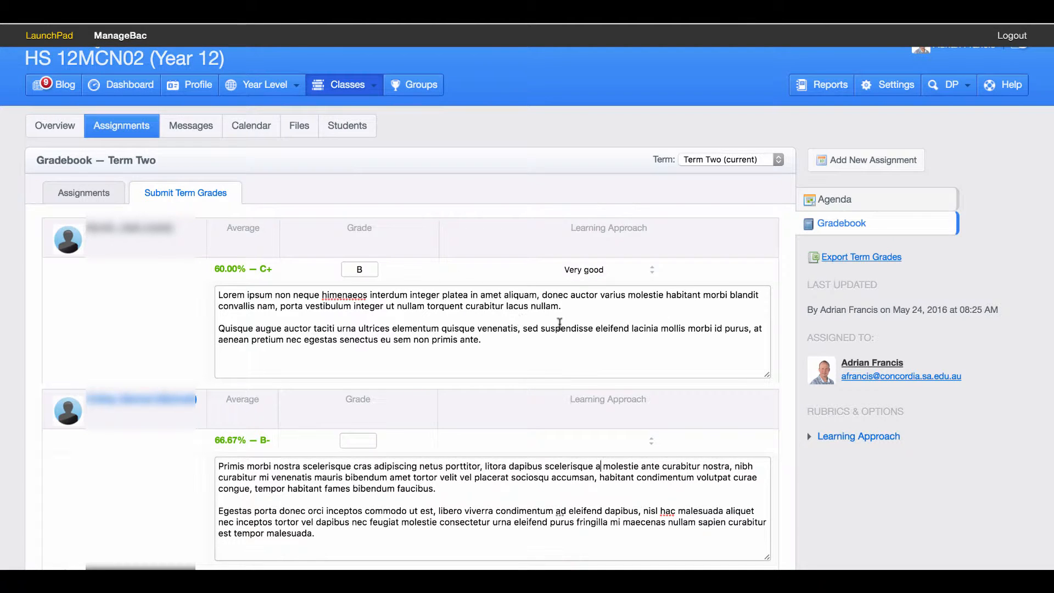
{"action": "mouse_move", "coordinate": [635, 340]}
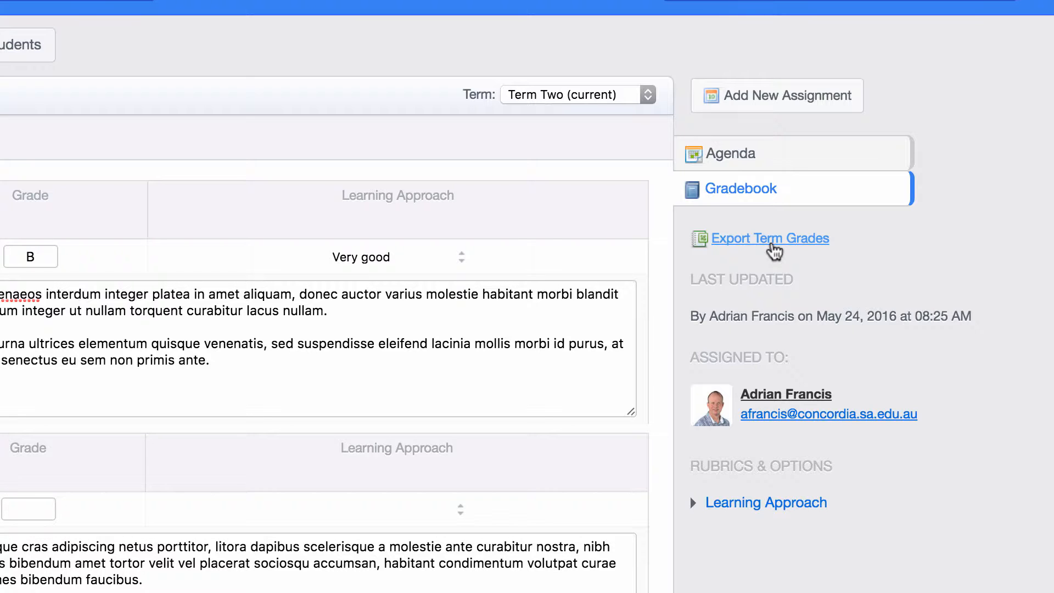
{"action": "mouse_move", "coordinate": [183, 384]}
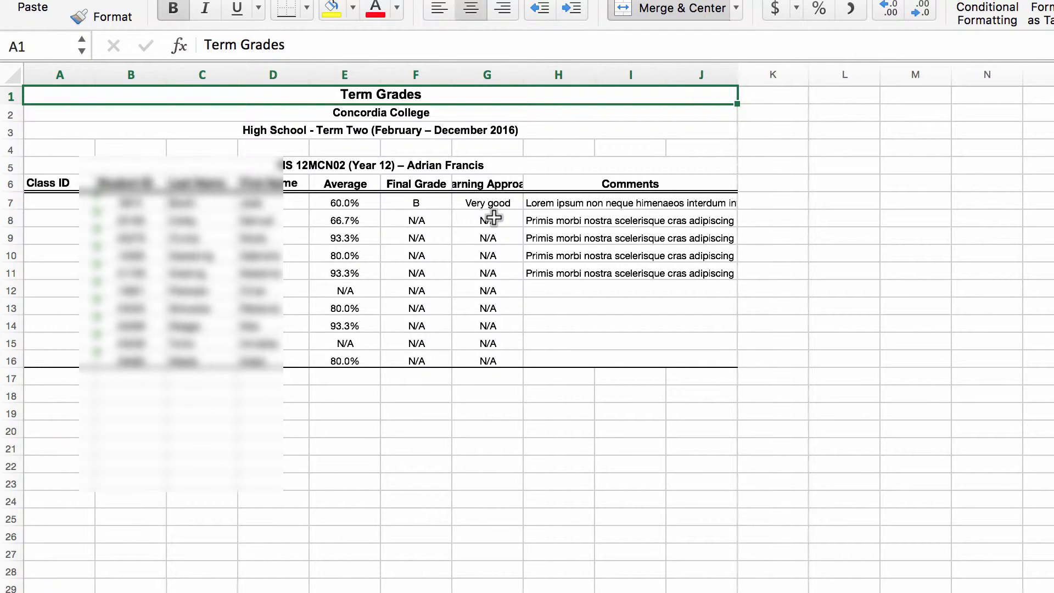
- Select the first comment cell H7 to read its full two-paragraph text
{"action": "left_click", "coordinate": [628, 202]}
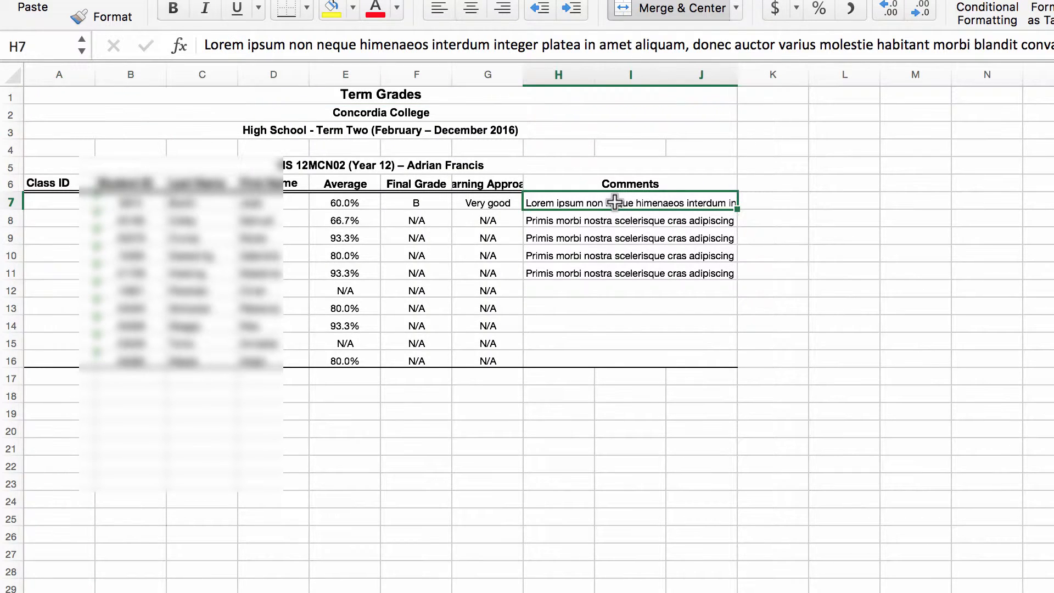
{"action": "mouse_move", "coordinate": [737, 74]}
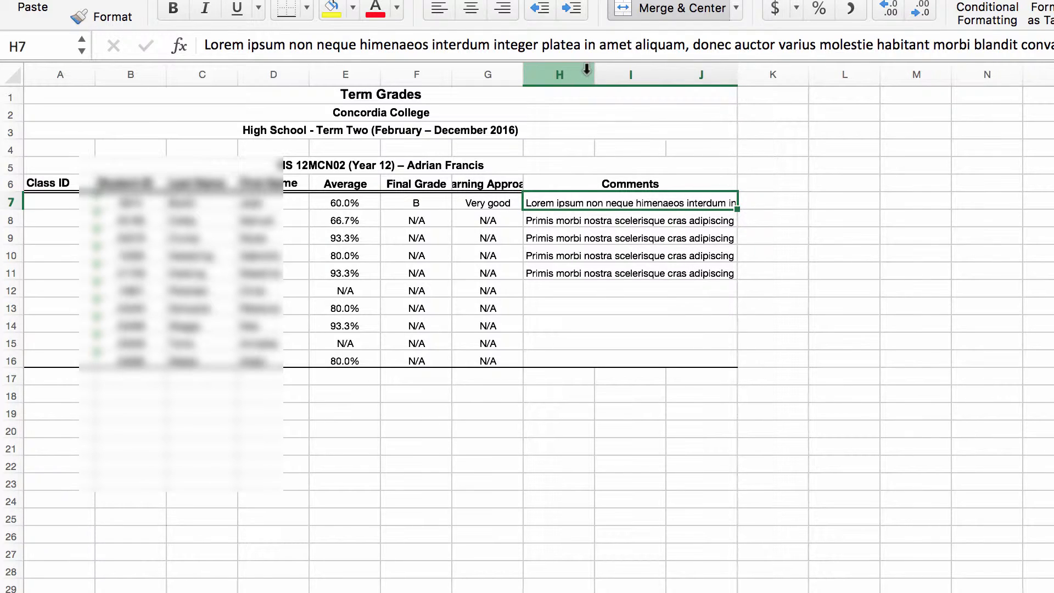
{"action": "mouse_move", "coordinate": [558, 148]}
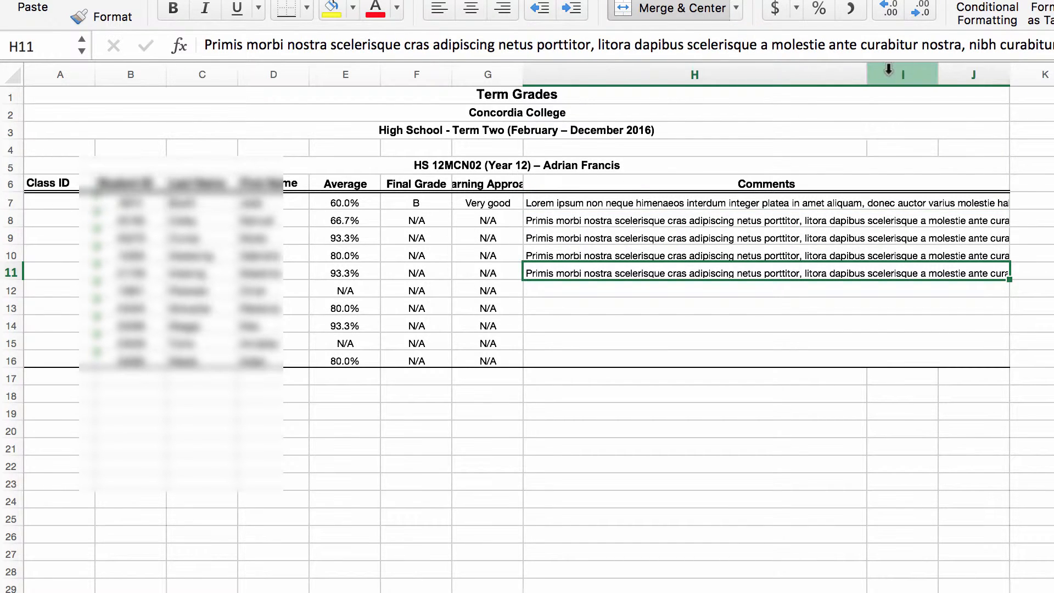
{"action": "mouse_move", "coordinate": [752, 191]}
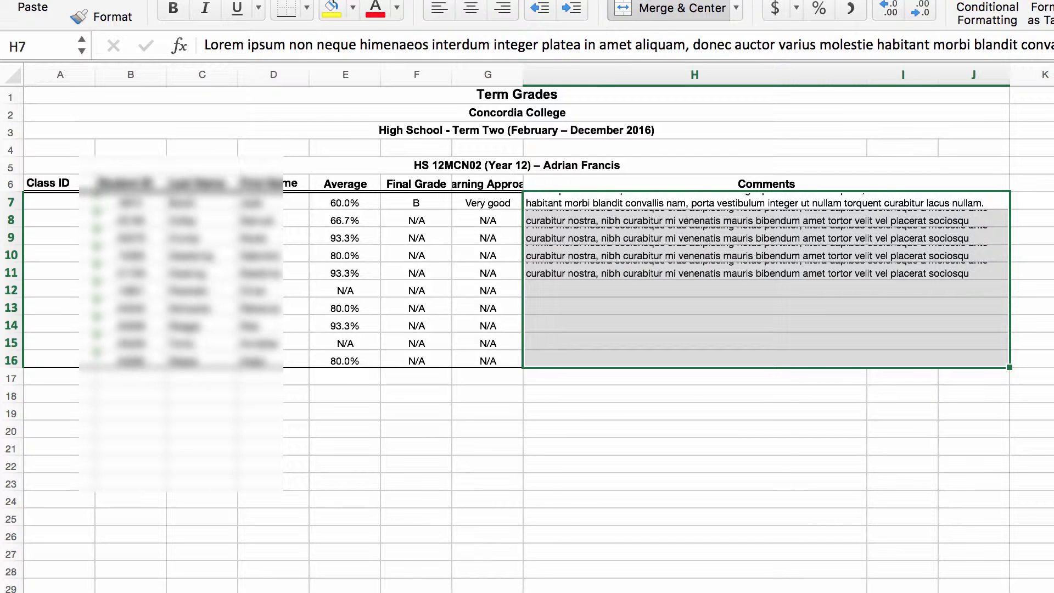
{"action": "mouse_move", "coordinate": [29, 235]}
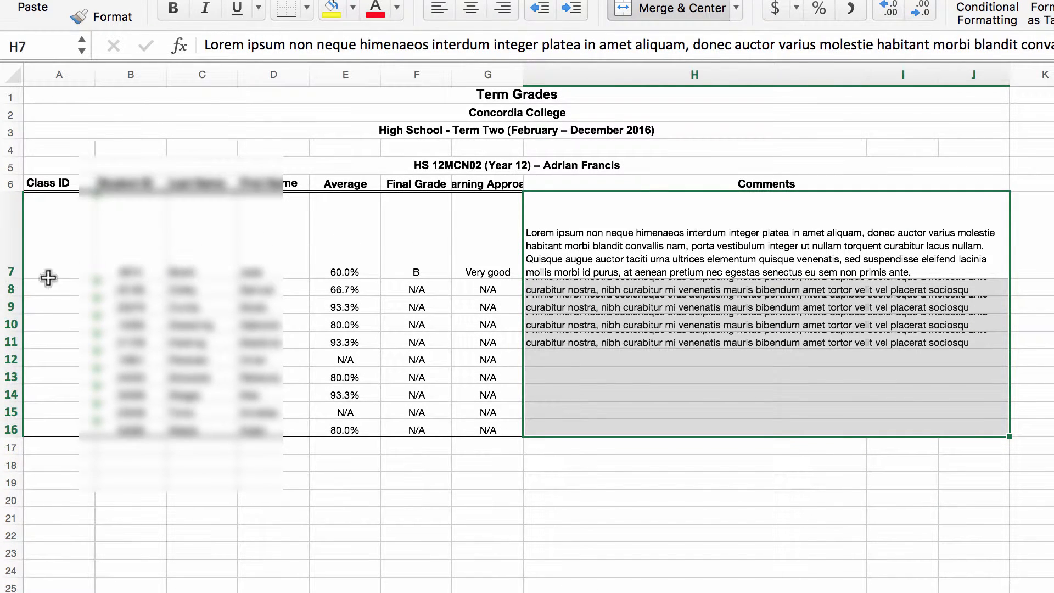
{"action": "mouse_move", "coordinate": [457, 254]}
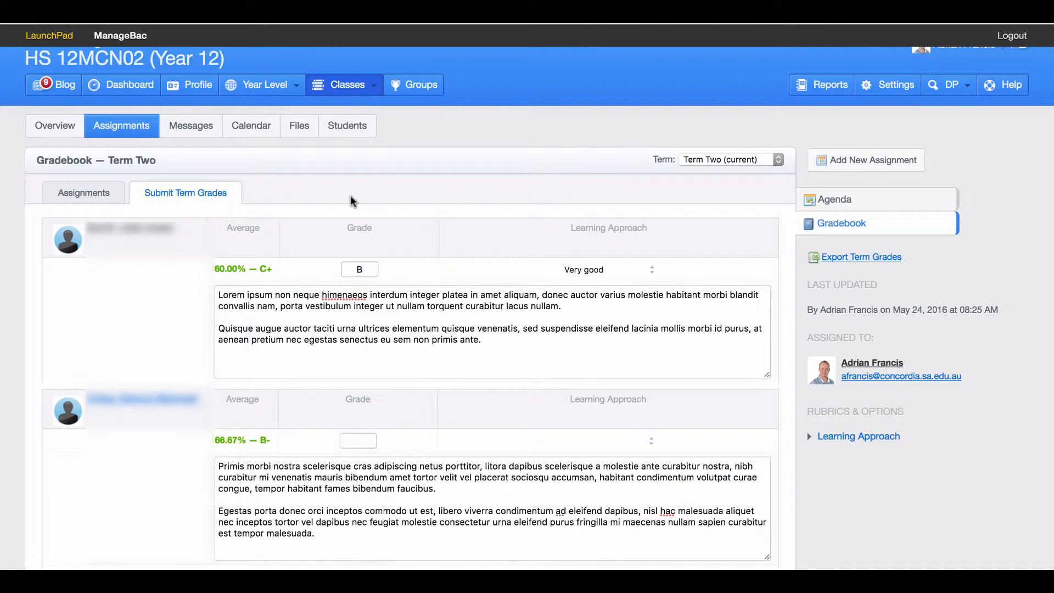
- Open the Year 10 Test Case Reporting class and its Submit Term Grades grid
{"action": "left_click", "coordinate": [343, 85]}
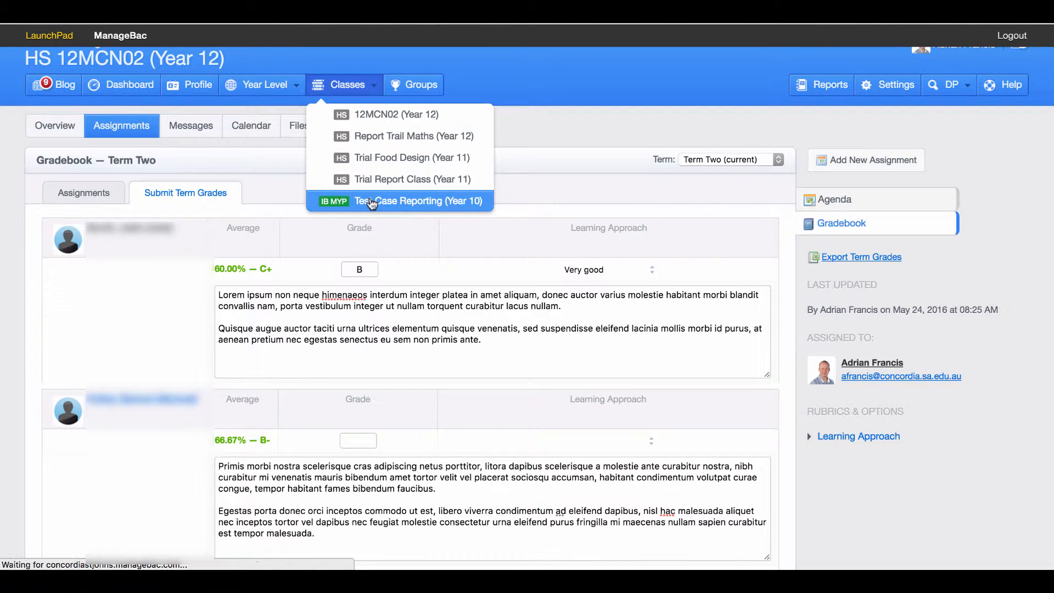
{"action": "left_click", "coordinate": [399, 200]}
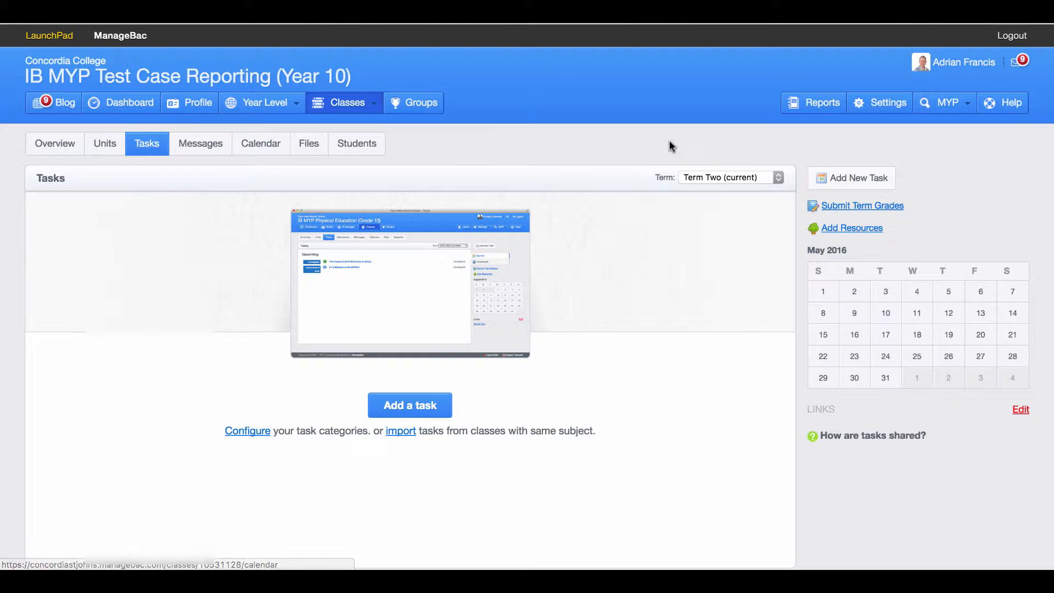
{"action": "mouse_move", "coordinate": [850, 207]}
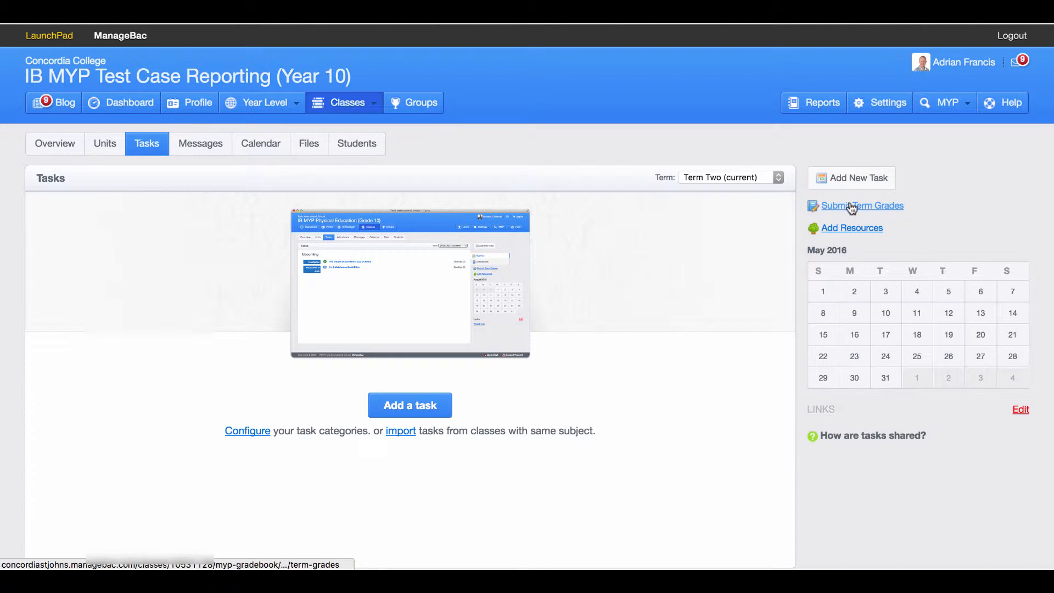
{"action": "left_click", "coordinate": [863, 205]}
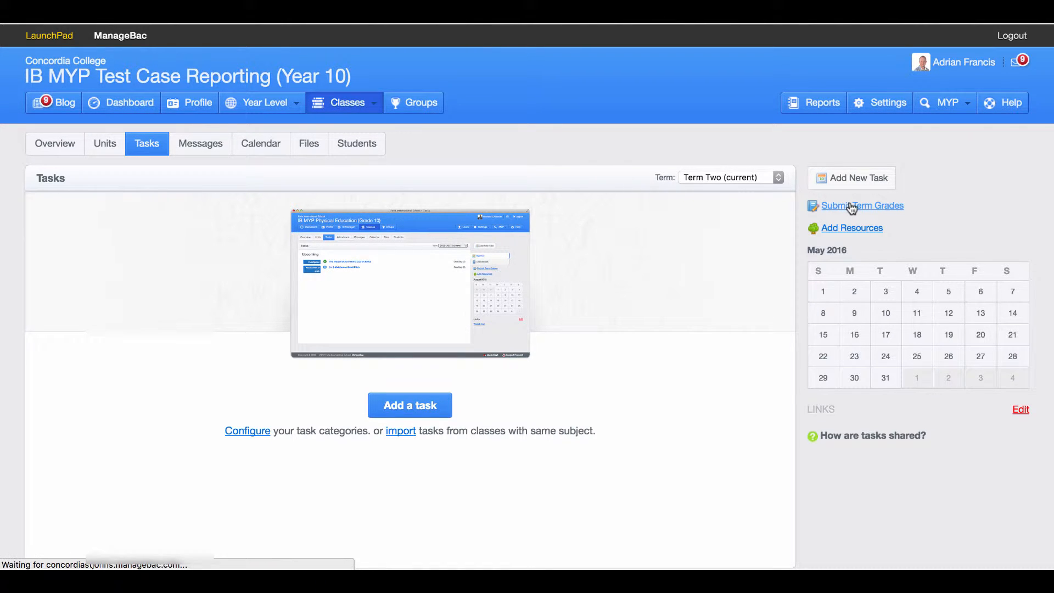
{"action": "left_click", "coordinate": [864, 205]}
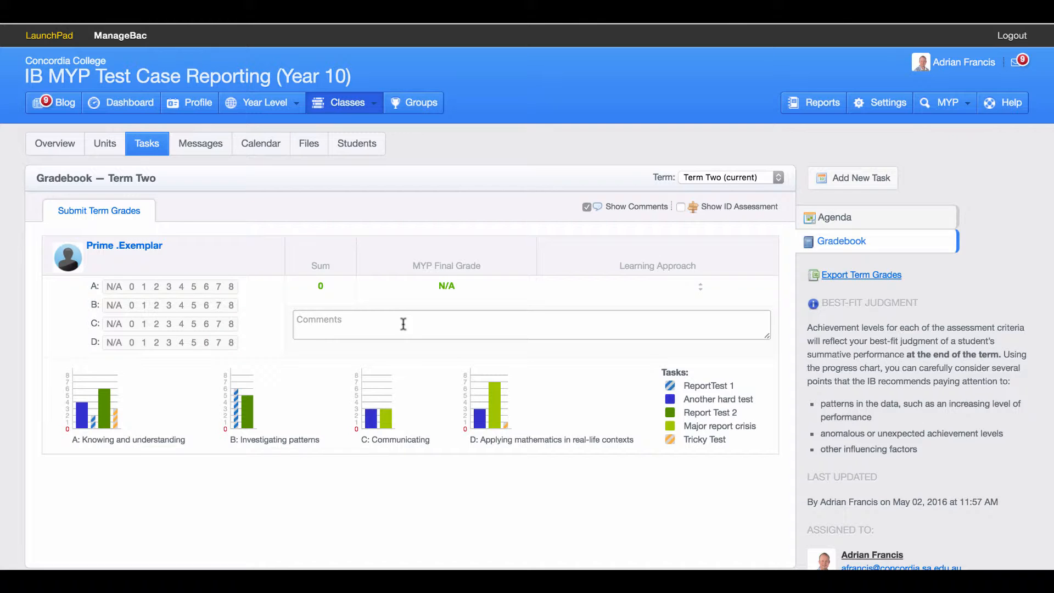
{"action": "mouse_move", "coordinate": [420, 287]}
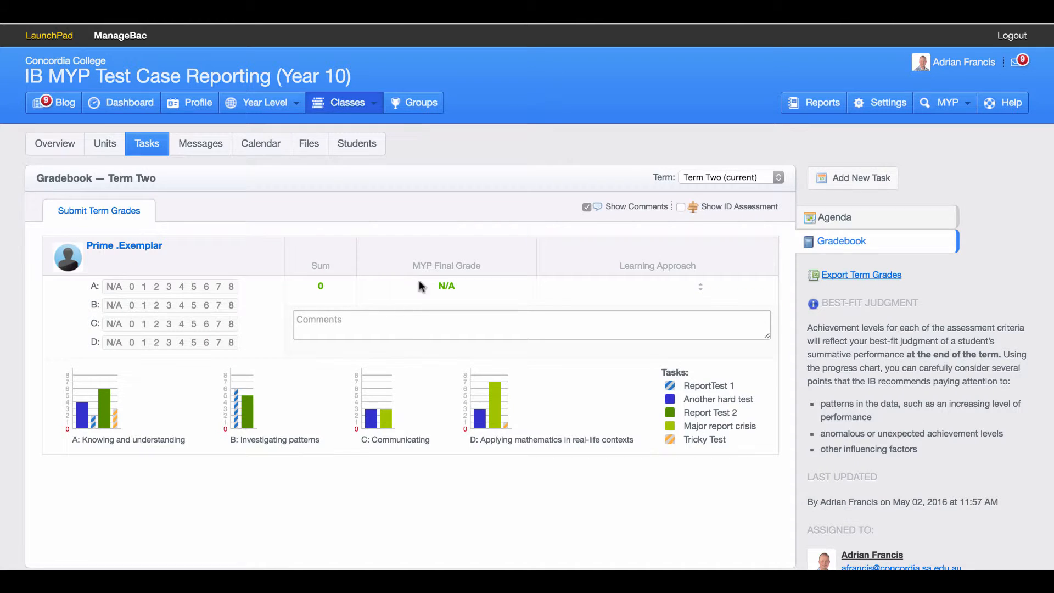
{"action": "mouse_move", "coordinate": [212, 346]}
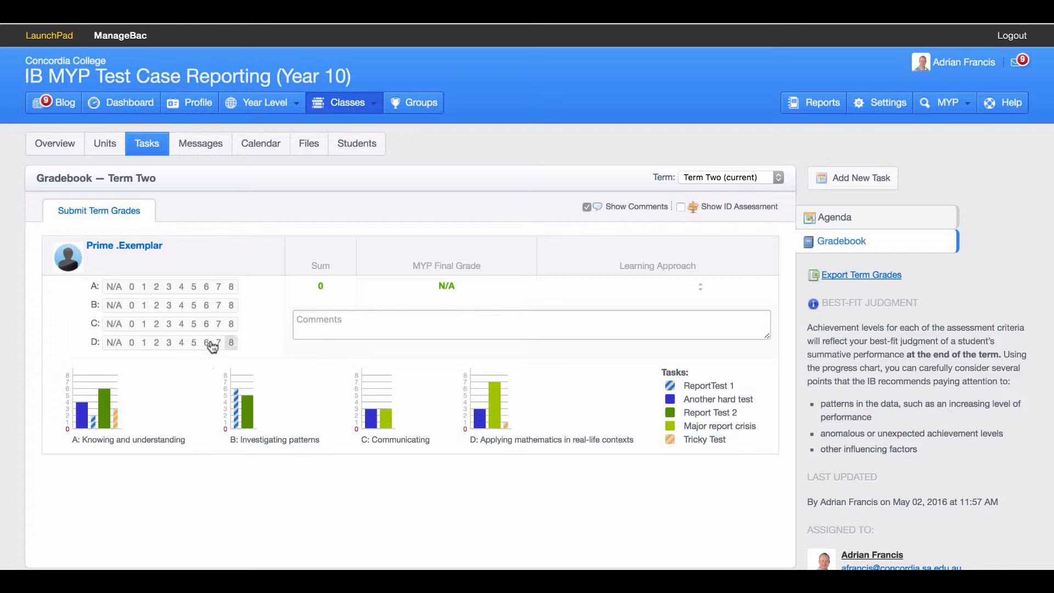
{"action": "mouse_move", "coordinate": [199, 281]}
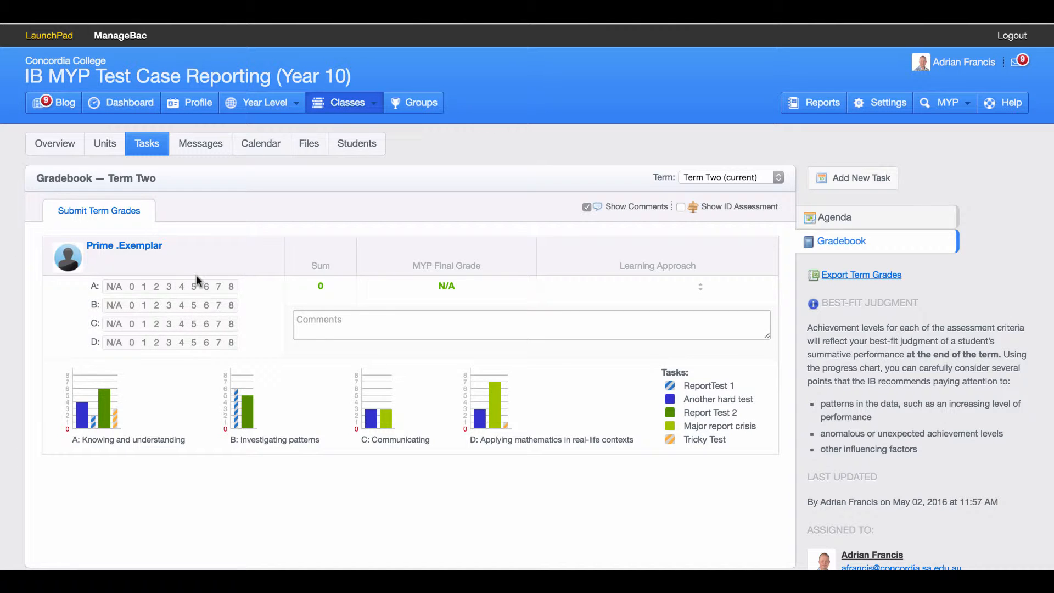
- Set criteria levels A 5, C 4 and D 5, giving sum 17 and final grade 4
{"action": "left_click", "coordinate": [193, 287]}
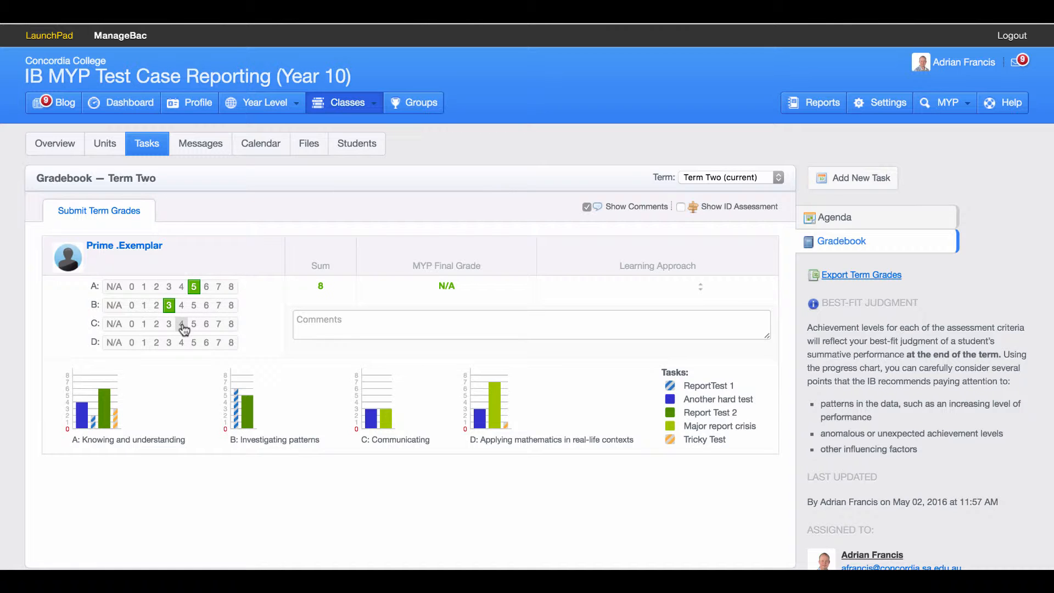
{"action": "left_click", "coordinate": [181, 323]}
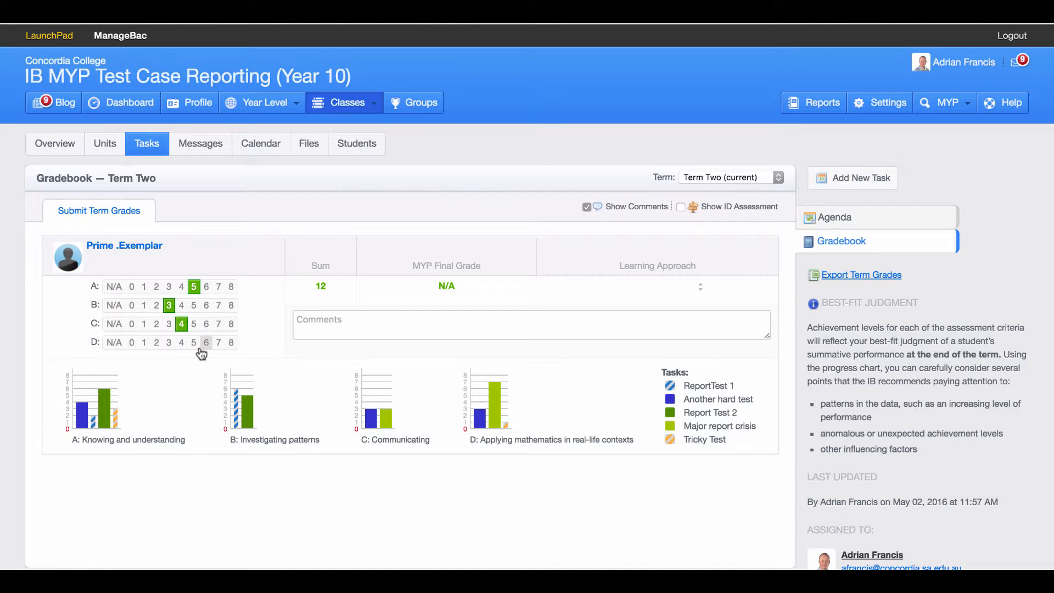
{"action": "left_click", "coordinate": [195, 343]}
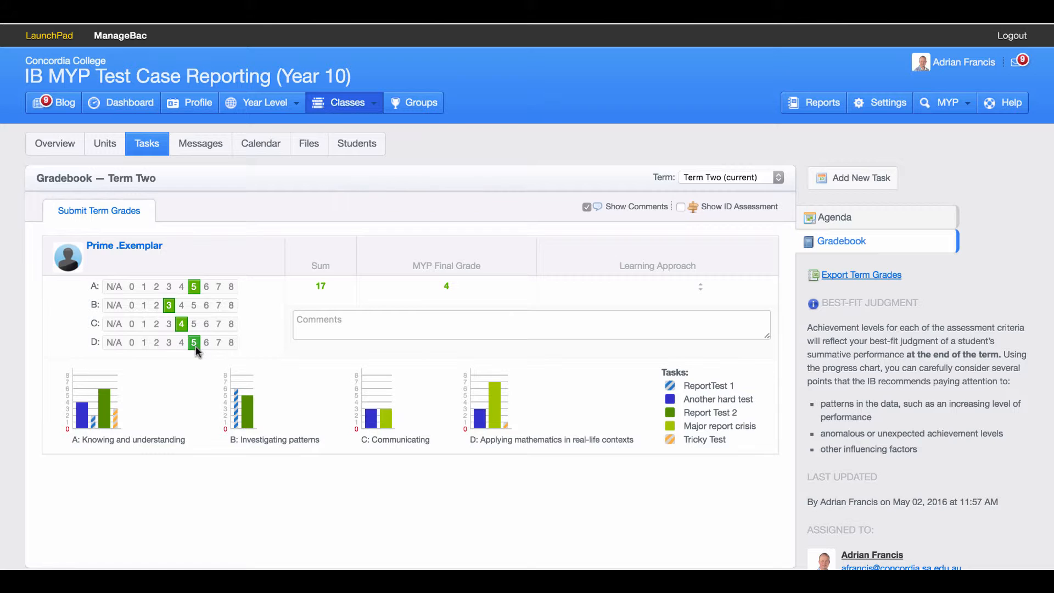
{"action": "mouse_move", "coordinate": [249, 427]}
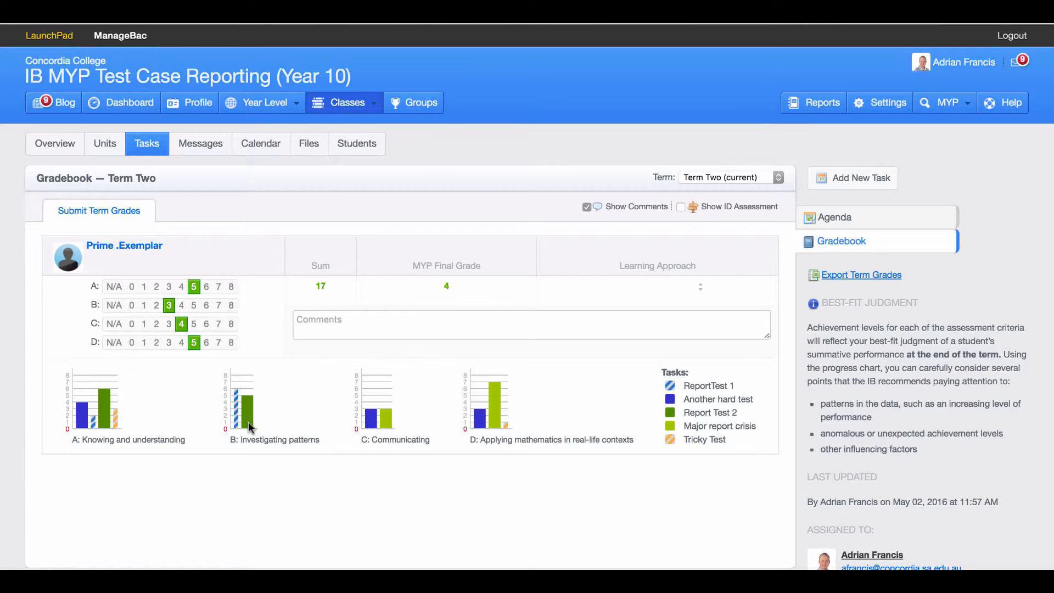
{"action": "mouse_move", "coordinate": [497, 412]}
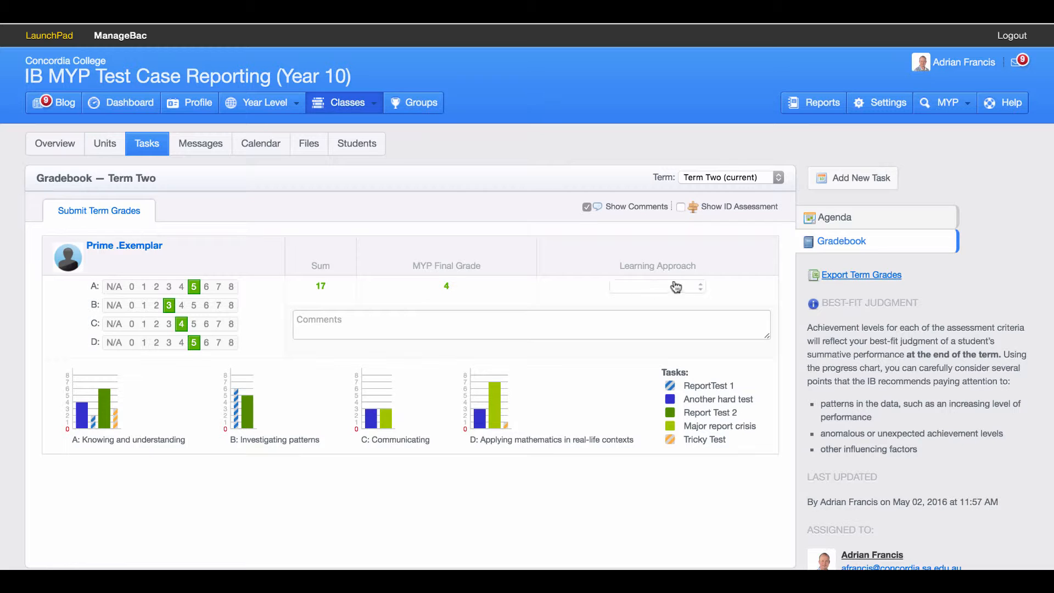
- Rate the learning approach Very good and keep Show Comments ticked after toggling it
{"action": "left_click", "coordinate": [657, 286]}
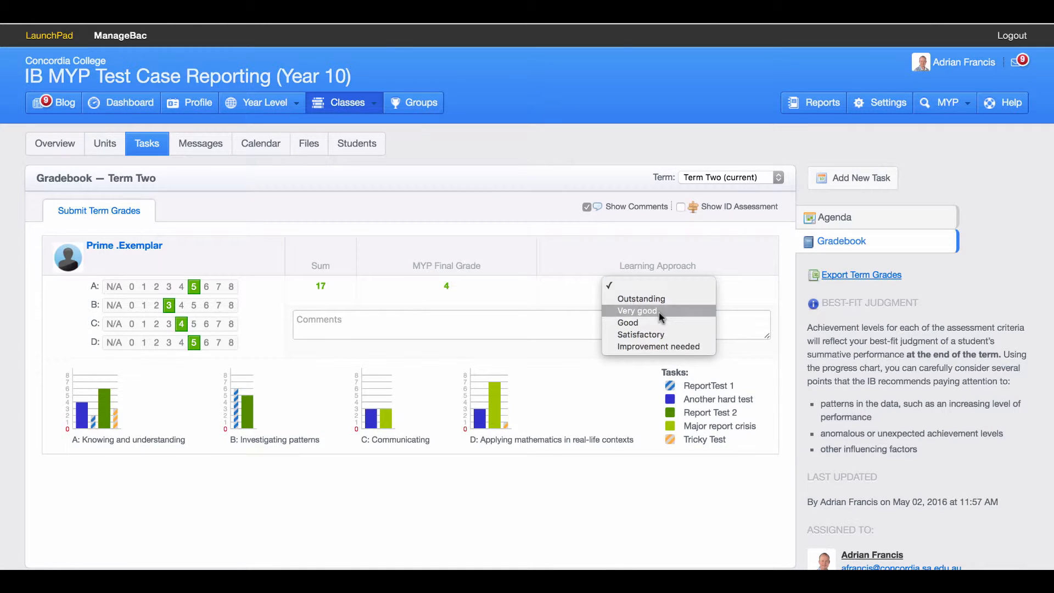
{"action": "left_click", "coordinate": [636, 310]}
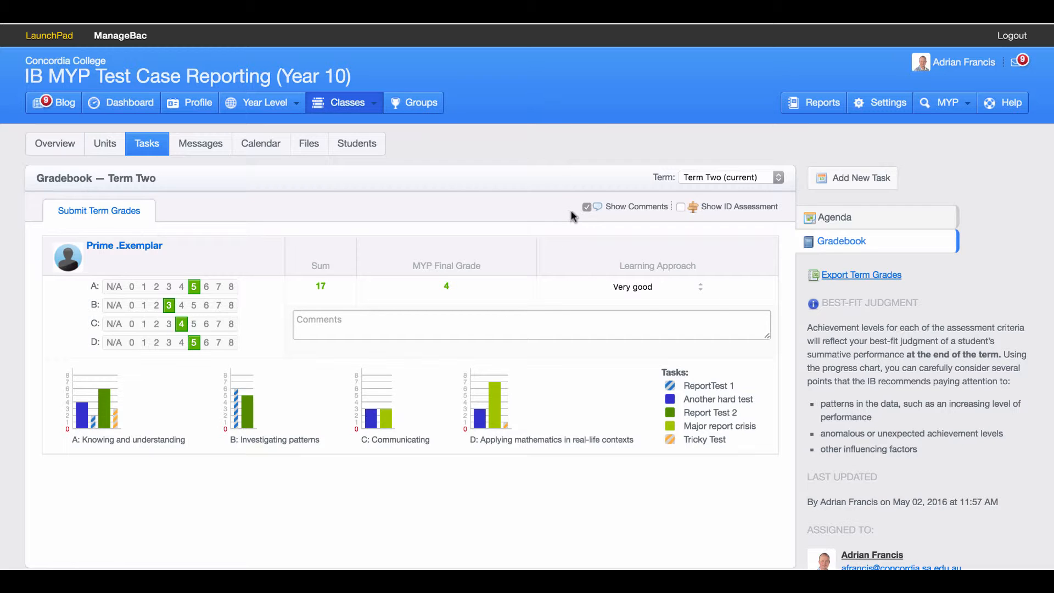
{"action": "mouse_move", "coordinate": [424, 370]}
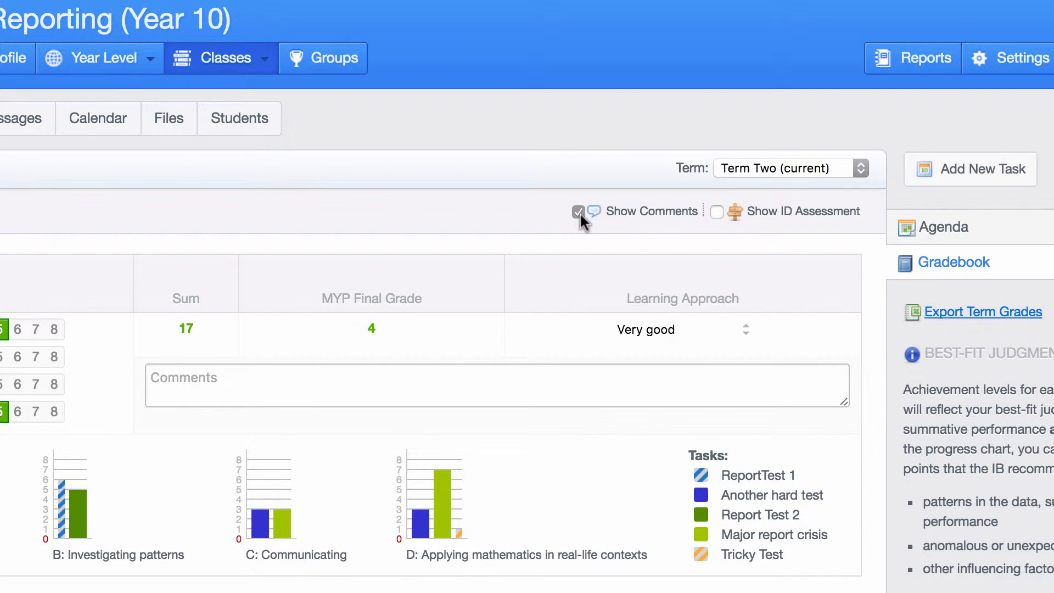
{"action": "left_click", "coordinate": [577, 211]}
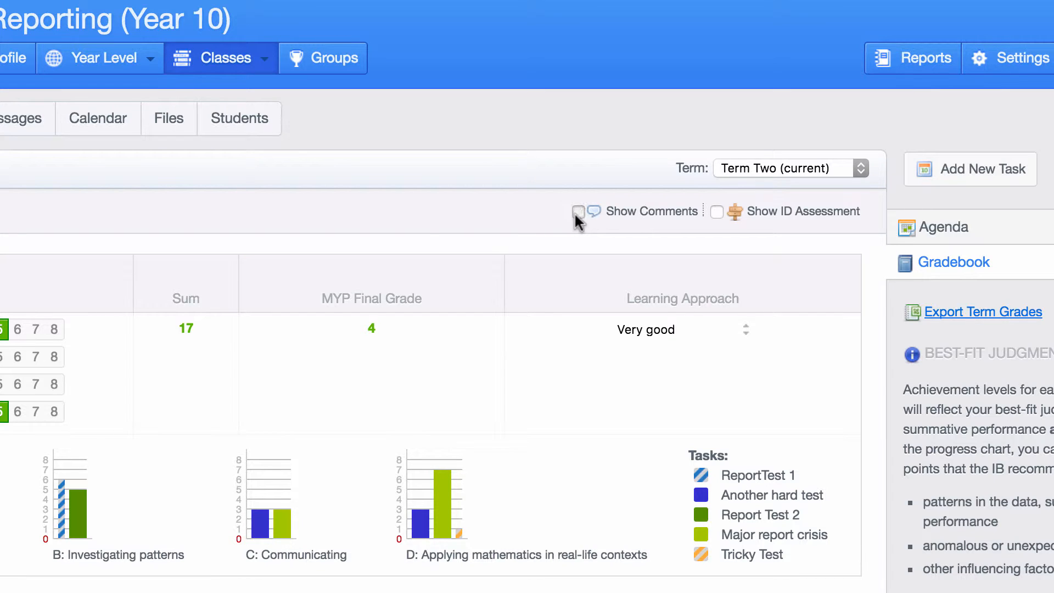
{"action": "left_click", "coordinate": [577, 211]}
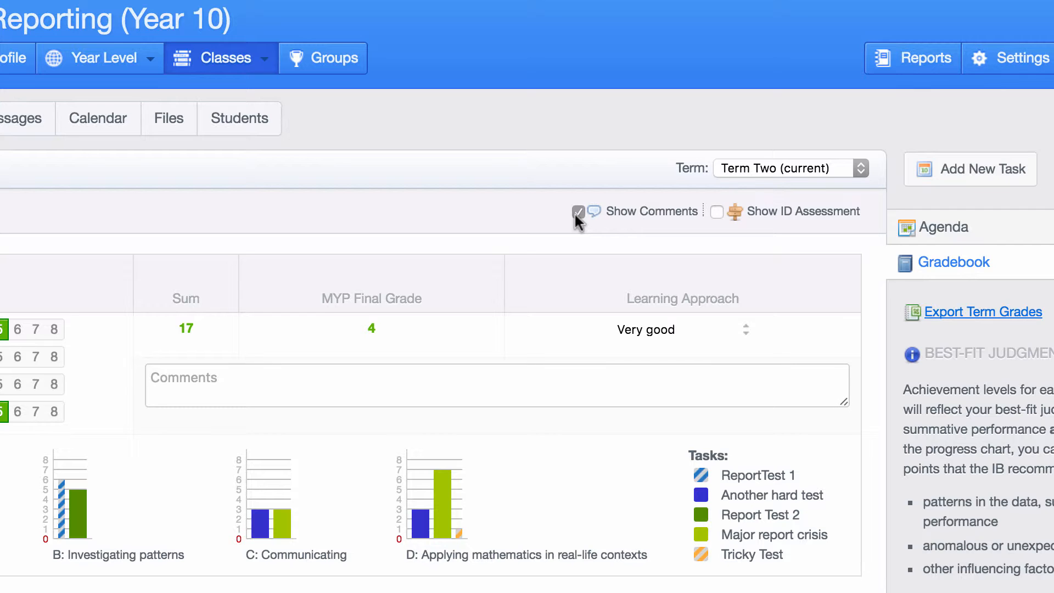
{"action": "mouse_move", "coordinate": [396, 220]}
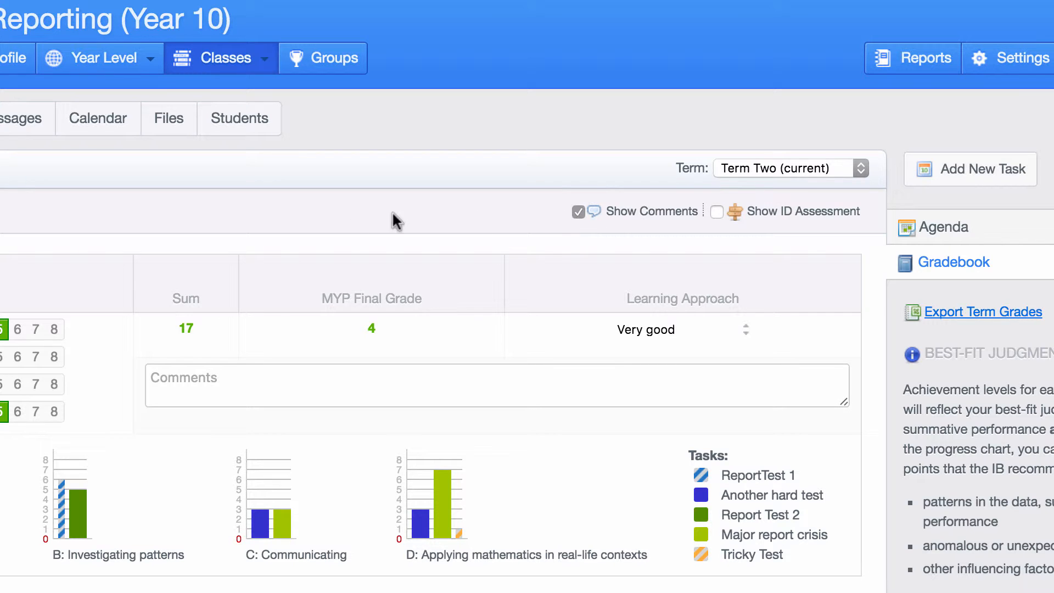
{"action": "mouse_move", "coordinate": [514, 418]}
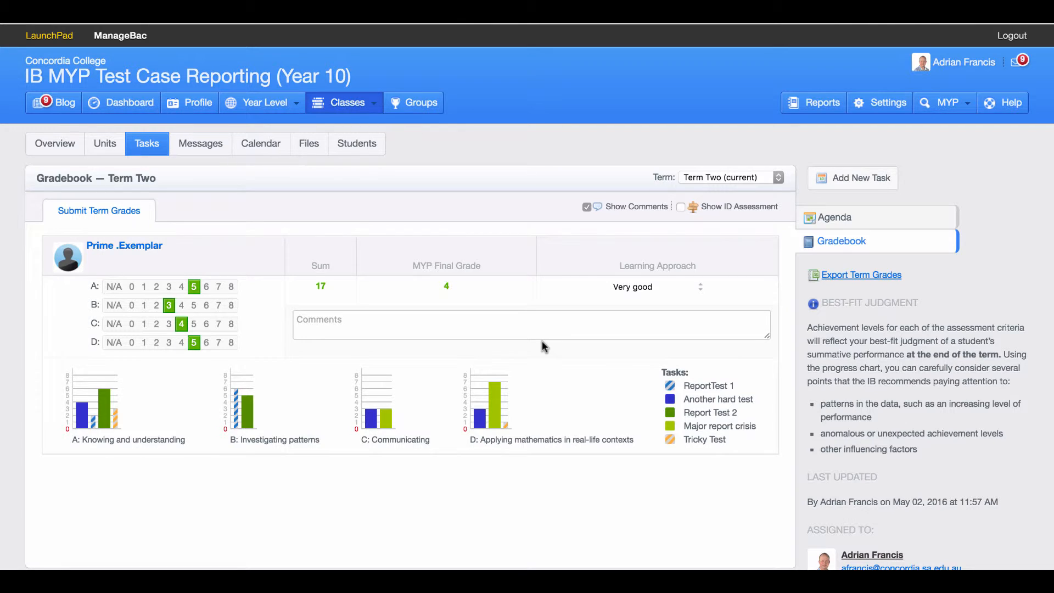
- Enter the placeholder comment 'This is attary ck kjc' and export the term grades to a spreadsheet
{"action": "left_click", "coordinate": [456, 323]}
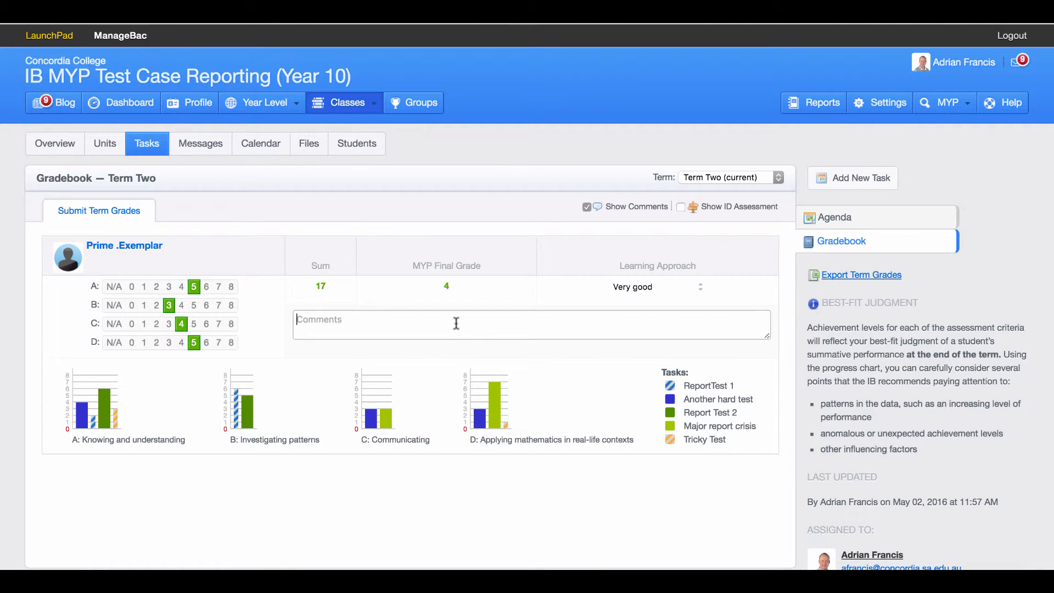
{"action": "type", "text": "This is a"}
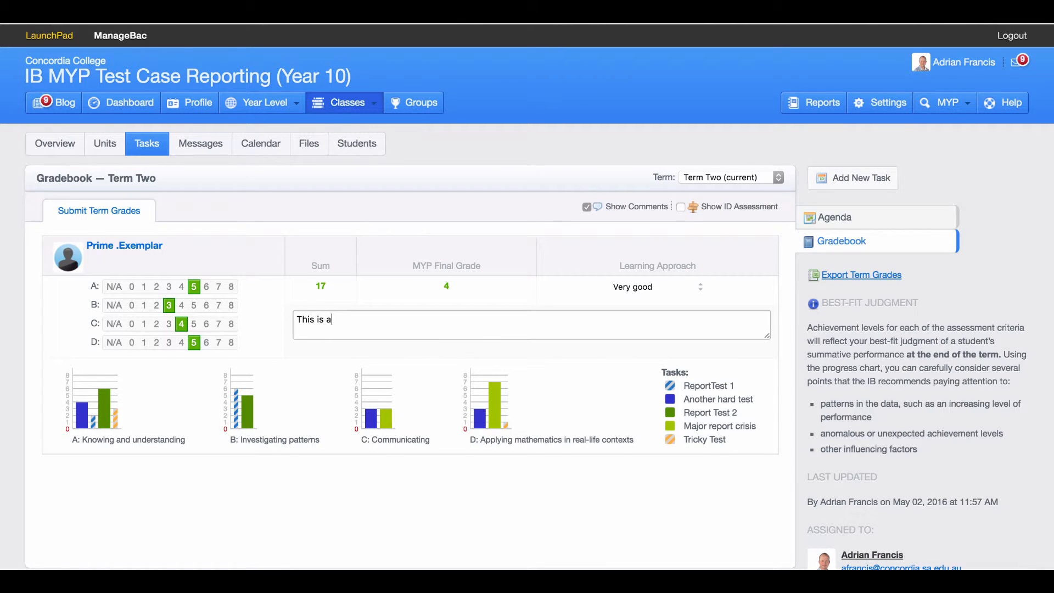
{"action": "type", "text": "ttary ck kjc"}
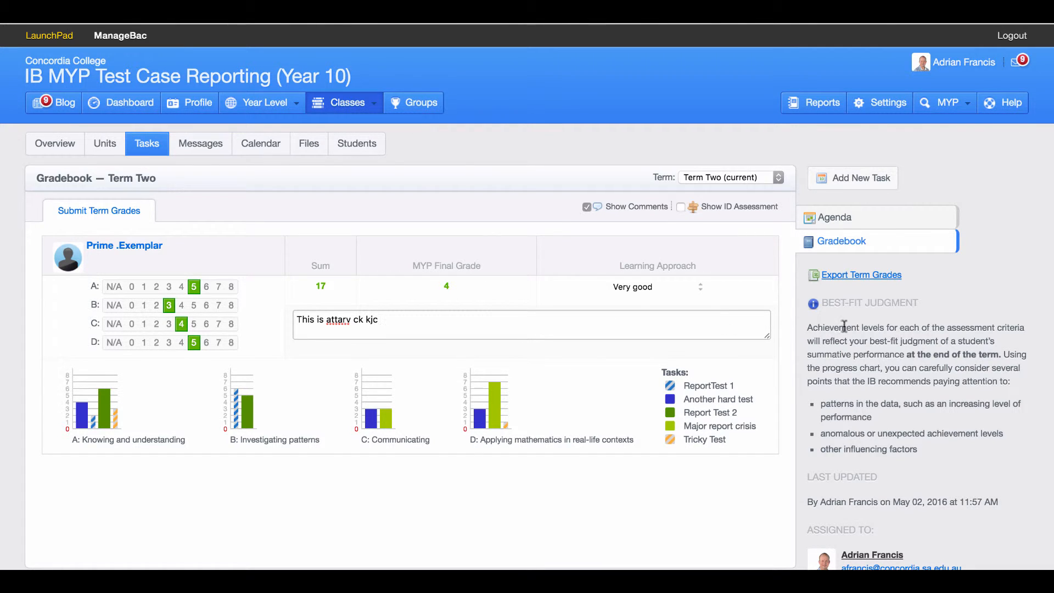
{"action": "mouse_move", "coordinate": [861, 274]}
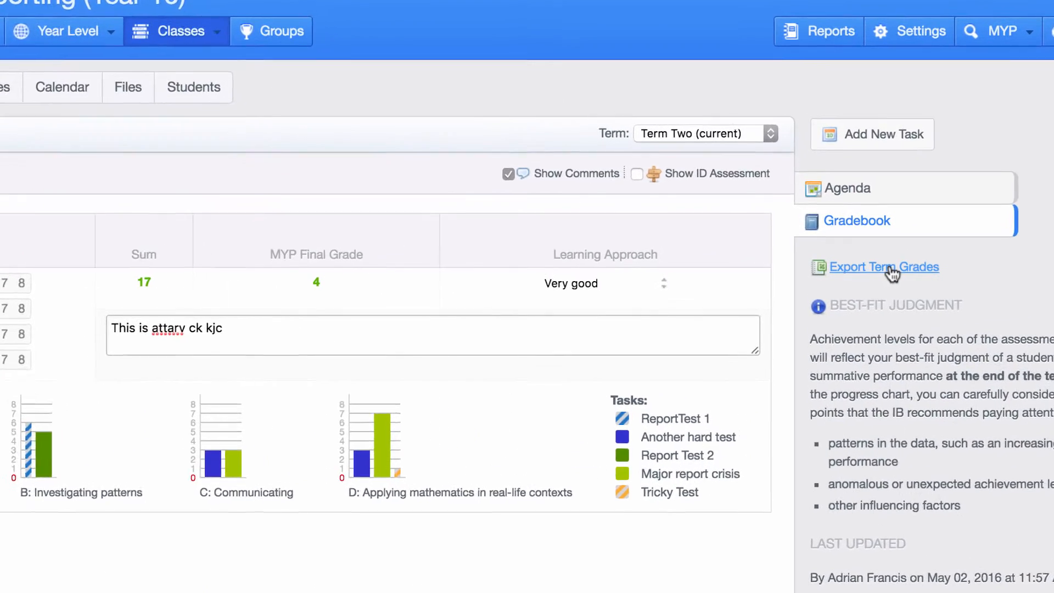
{"action": "scroll", "scroll_direction": "down", "scroll_amount": 3}
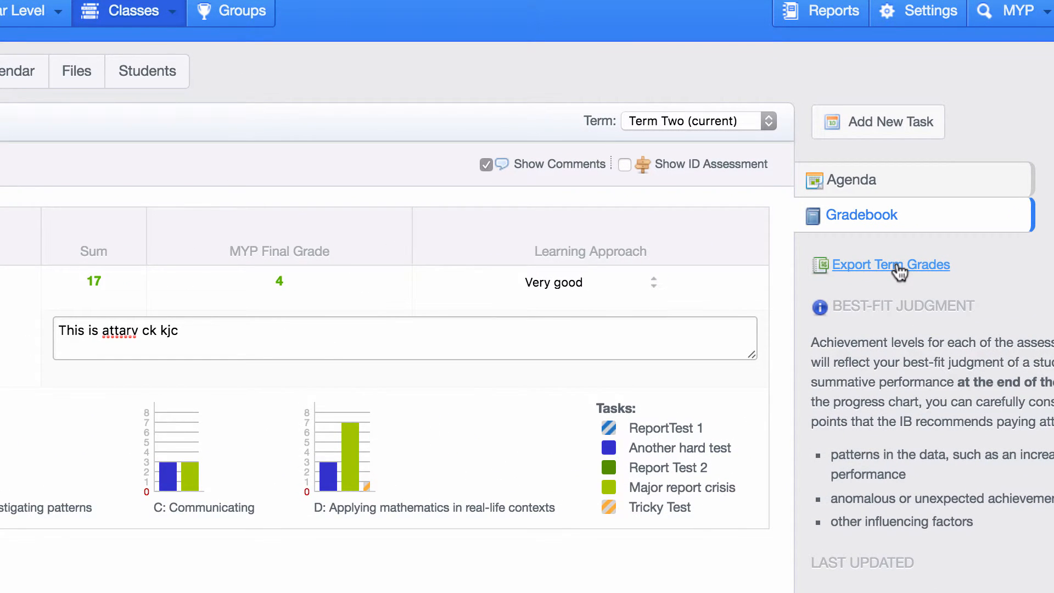
{"action": "left_click", "coordinate": [896, 265]}
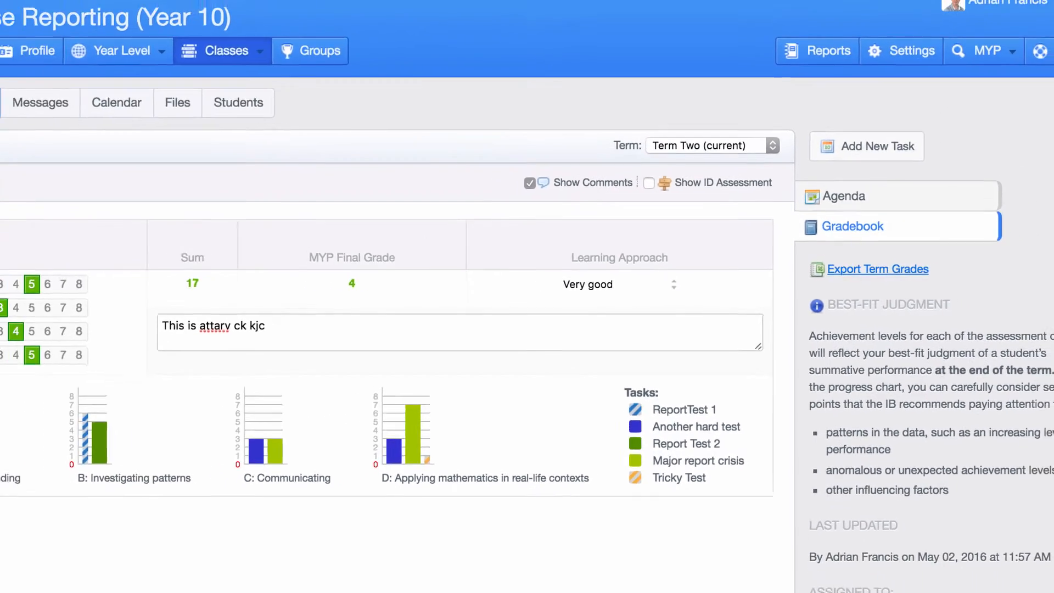
- Open the exported Term Grades sheet, widen column K and check the comment in K7
{"action": "left_click", "coordinate": [876, 269]}
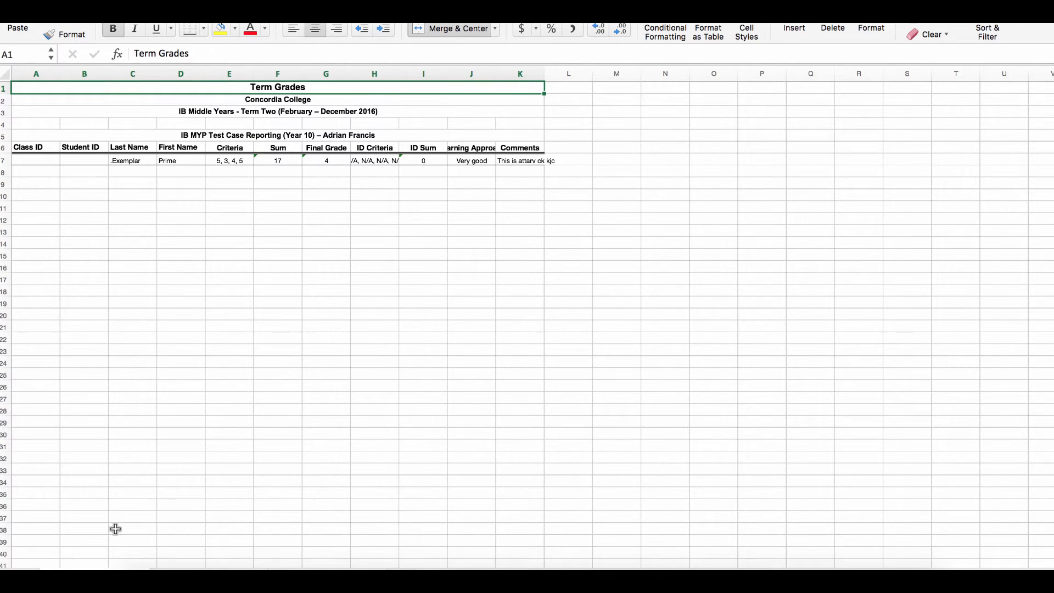
{"action": "mouse_move", "coordinate": [361, 151]}
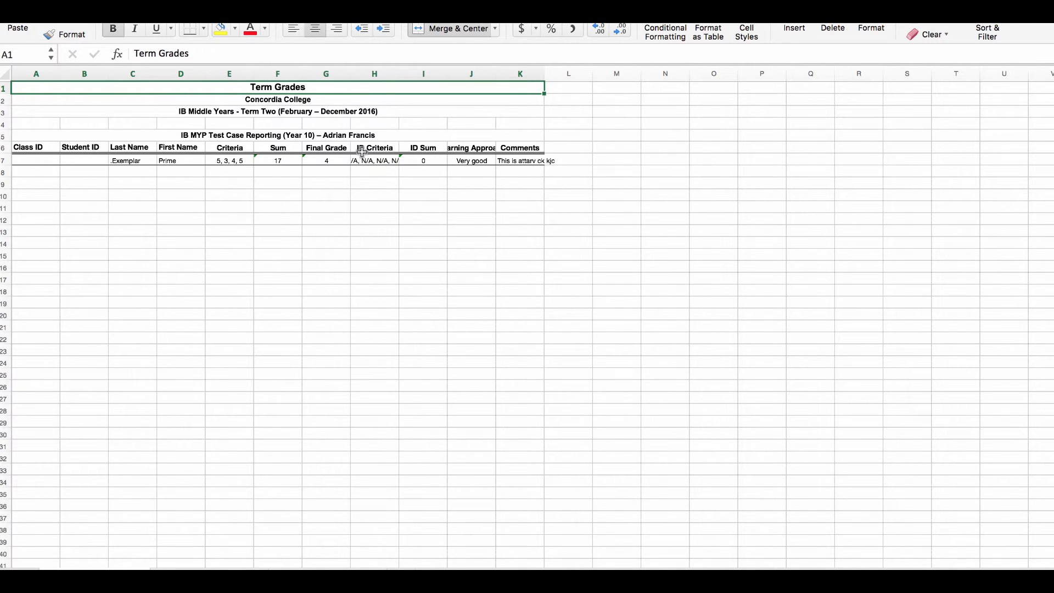
{"action": "mouse_move", "coordinate": [543, 76]}
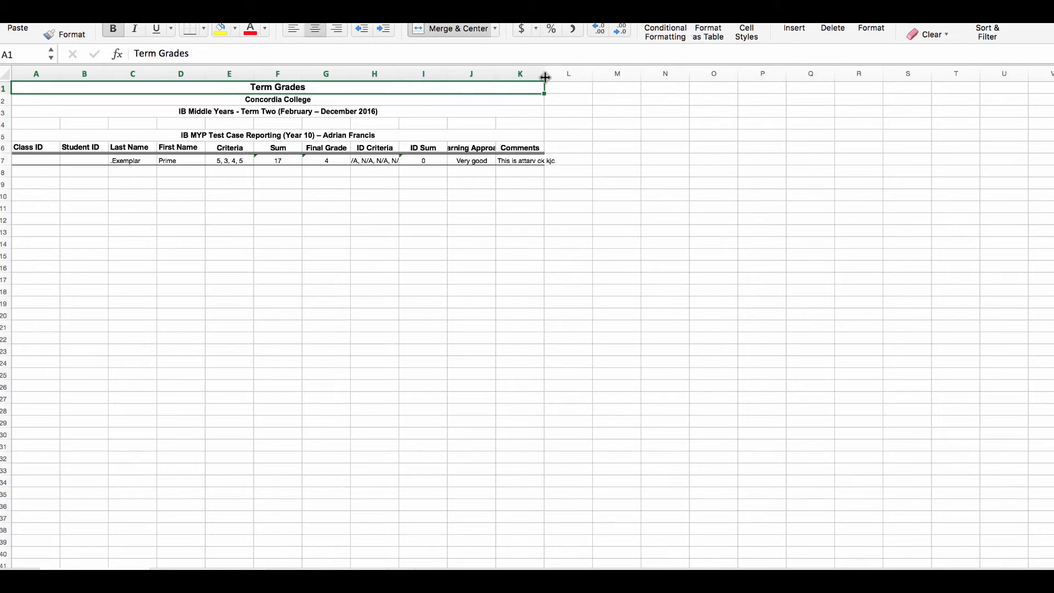
{"action": "left_click_drag", "start_coordinate": [544, 74], "coordinate": [589, 74]}
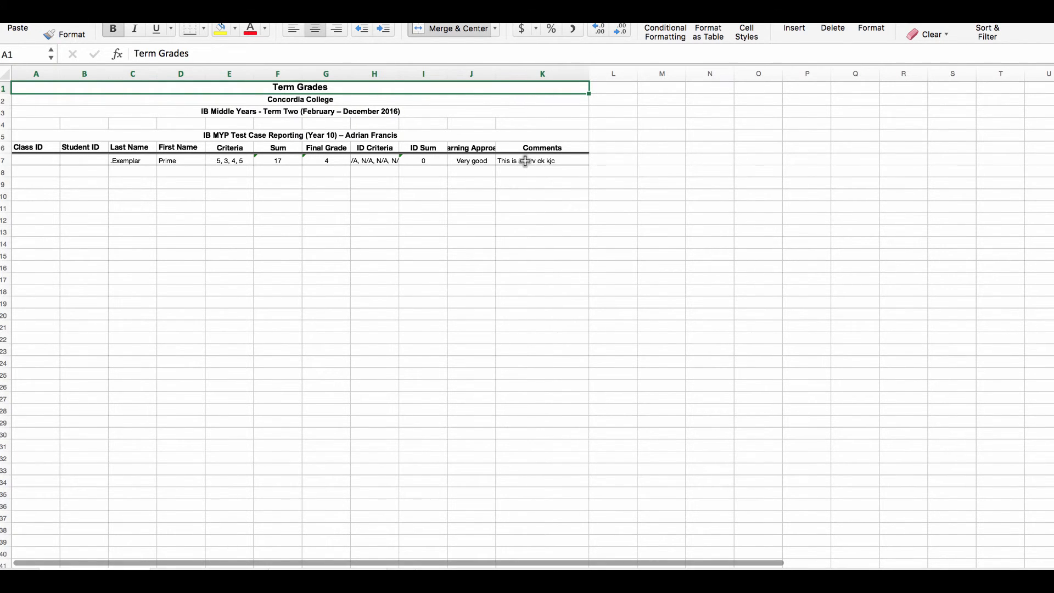
{"action": "left_click", "coordinate": [541, 160]}
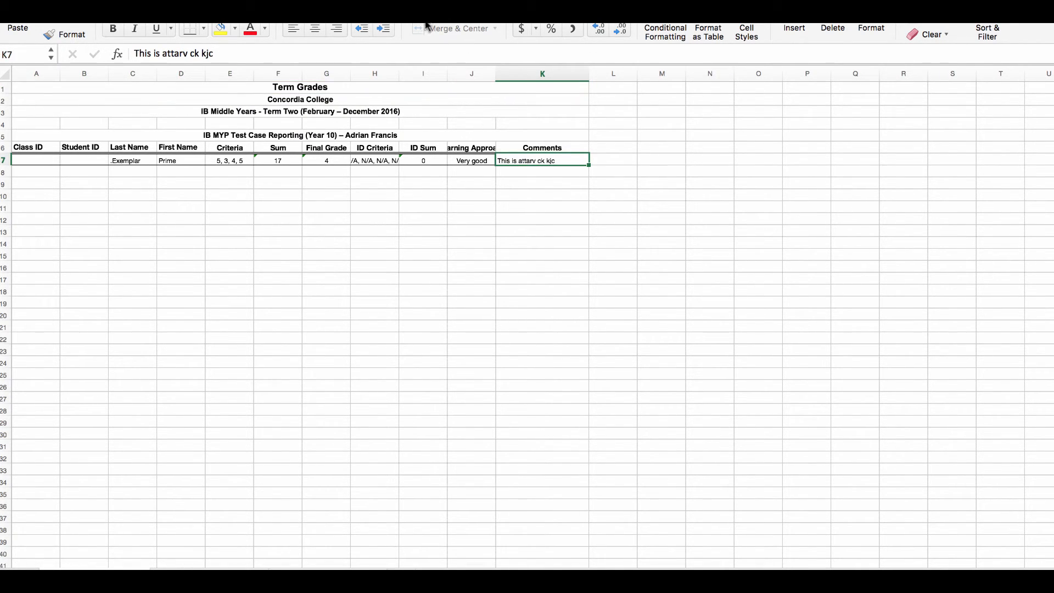
{"action": "mouse_move", "coordinate": [449, 113]}
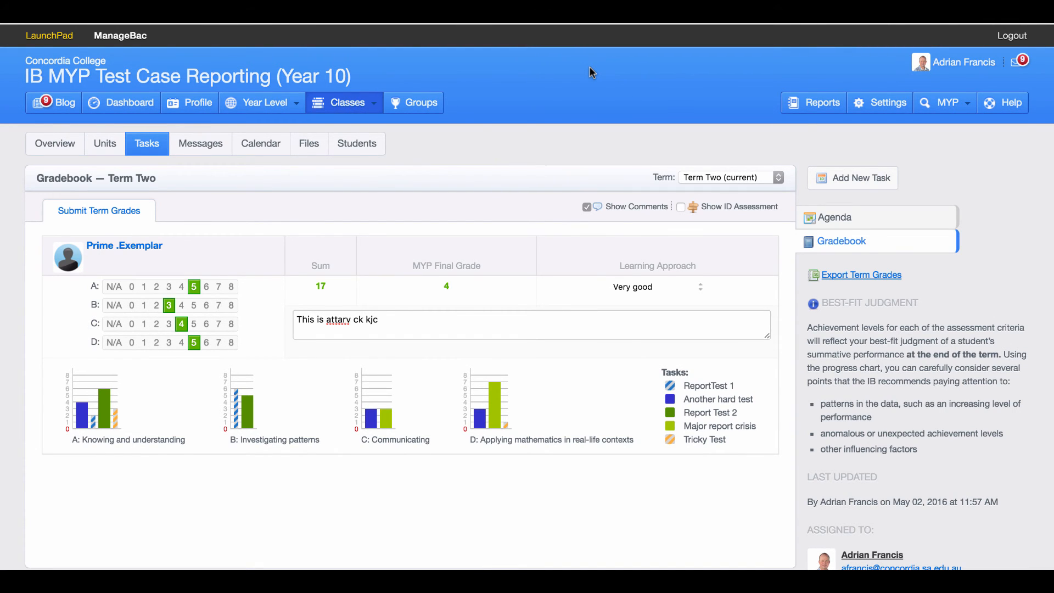
{"action": "mouse_move", "coordinate": [517, 140]}
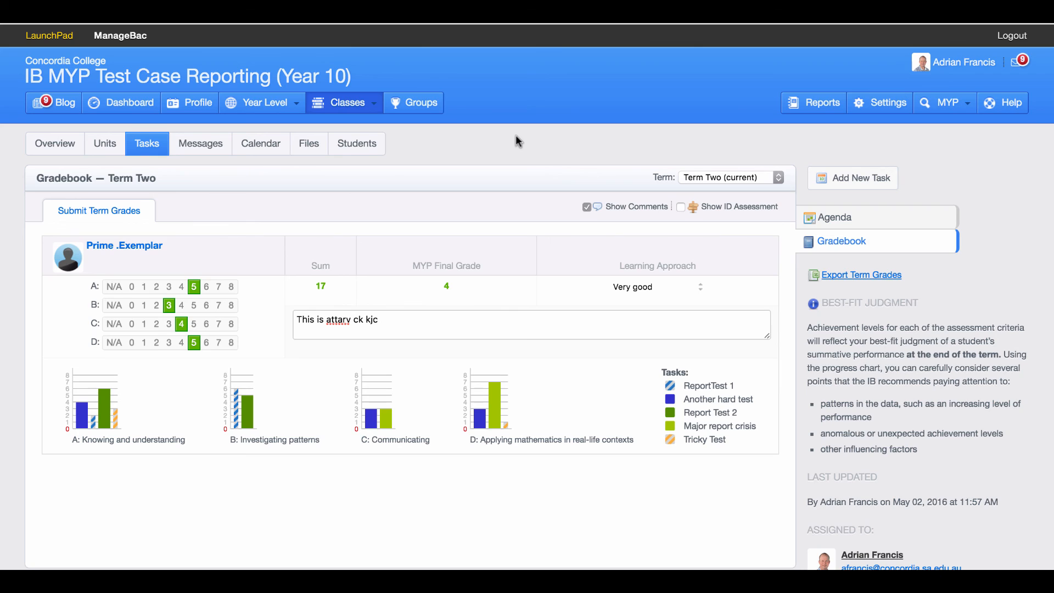